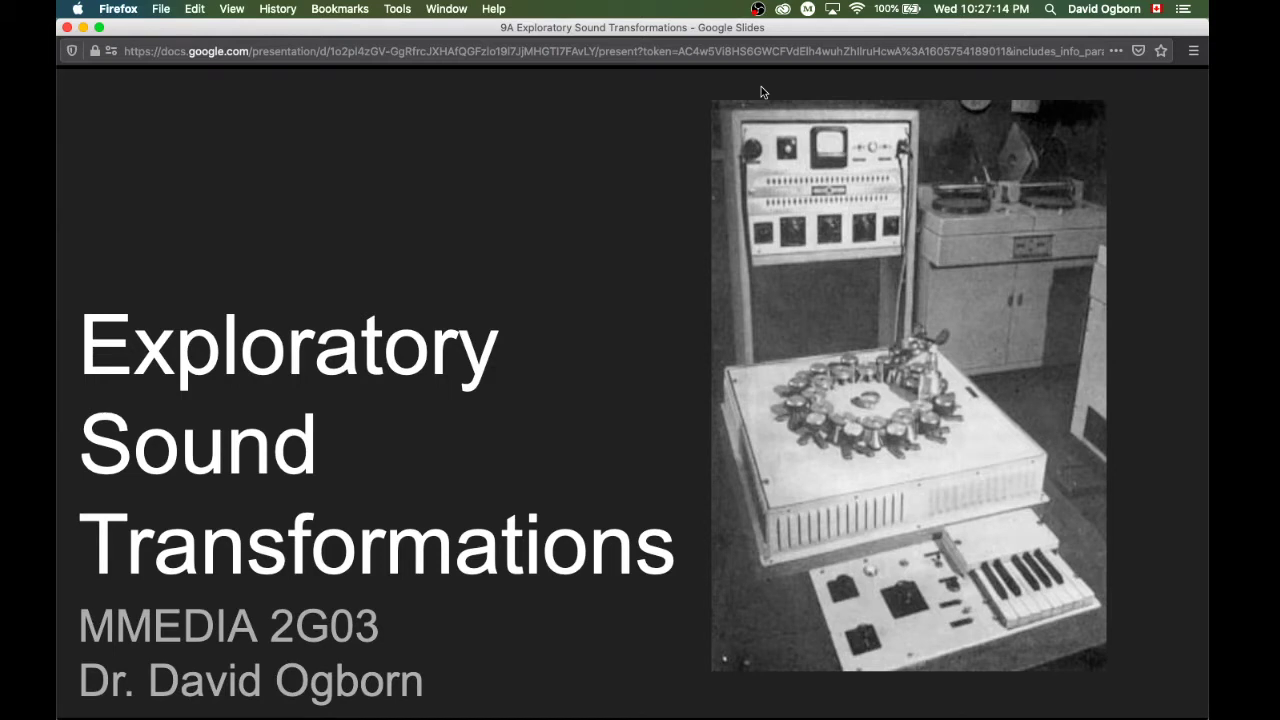
{"action": "mouse_move", "coordinate": [790, 368]}
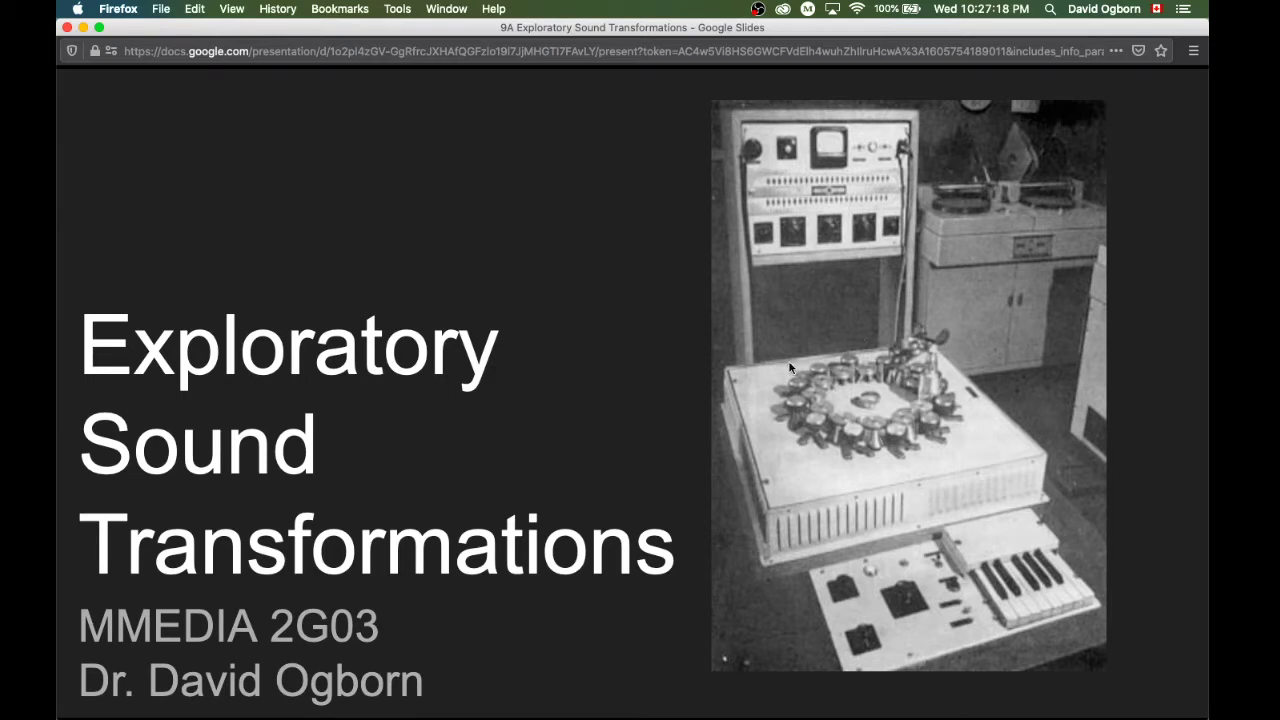
{"action": "mouse_move", "coordinate": [862, 350]}
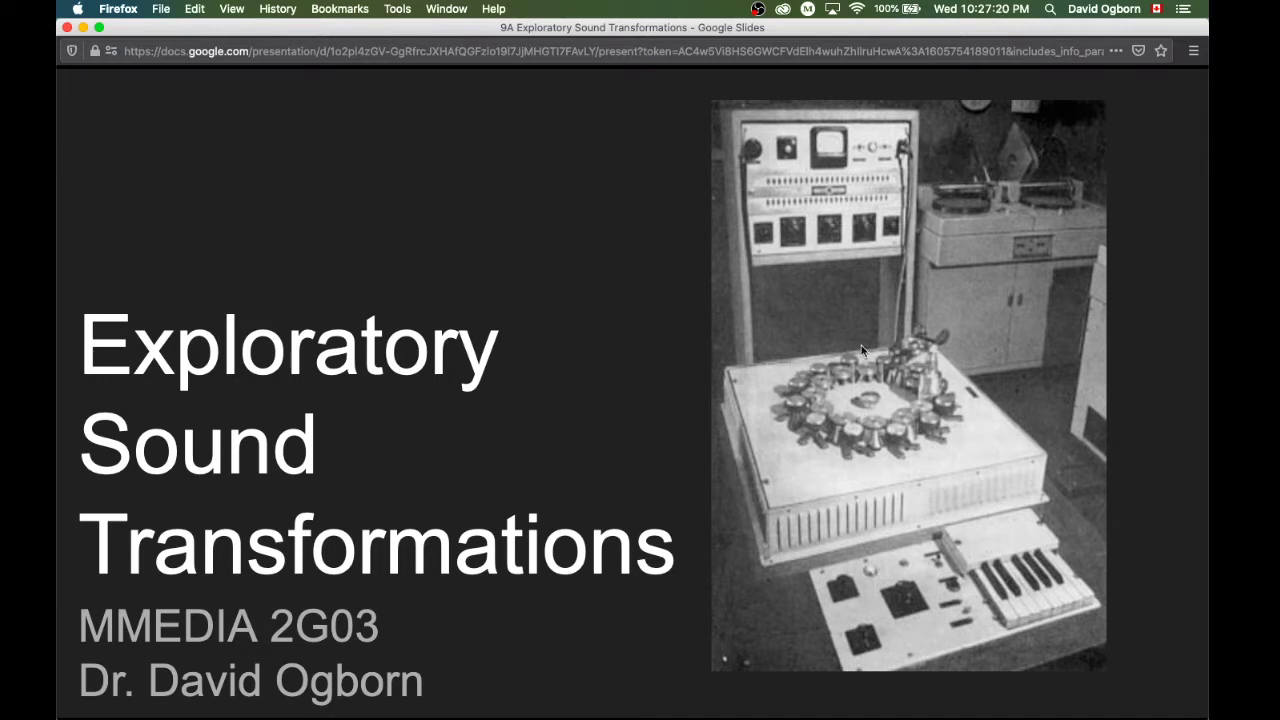
{"action": "mouse_move", "coordinate": [832, 356]}
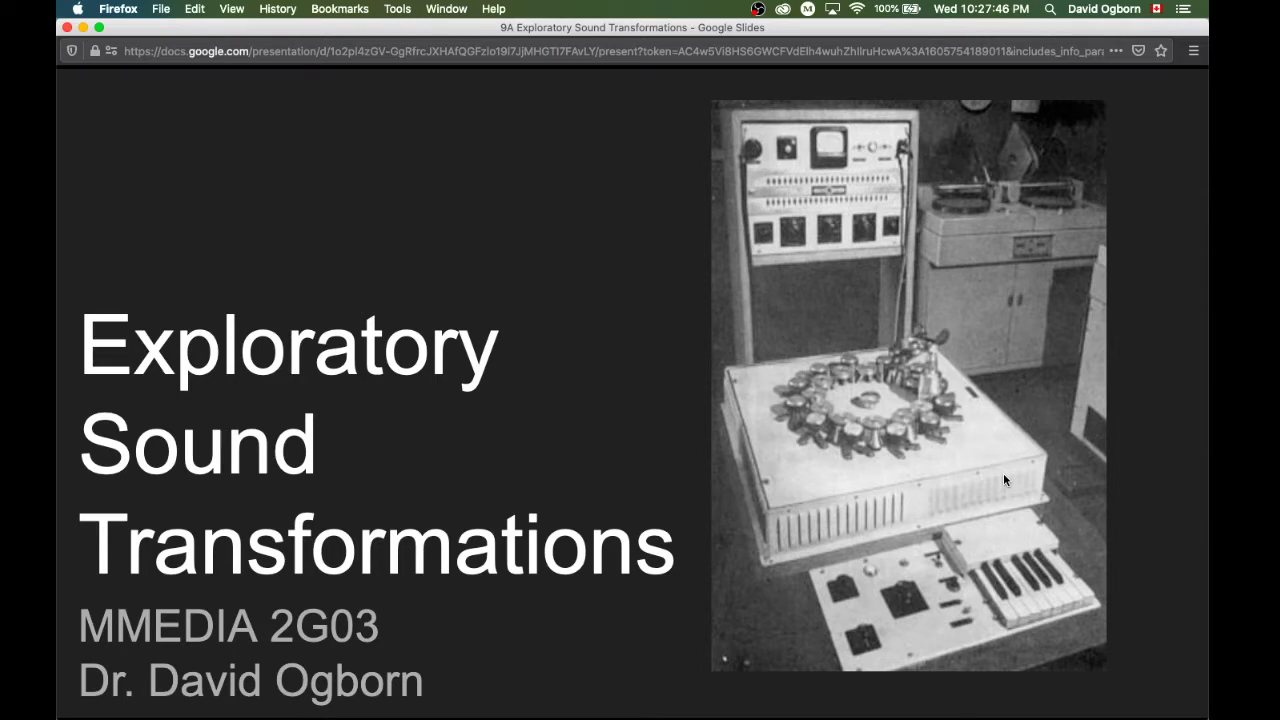
- Advance to the 'Corrective vs Exploratory Transformations' slide showing only the corrective definition
{"action": "key", "text": "right"}
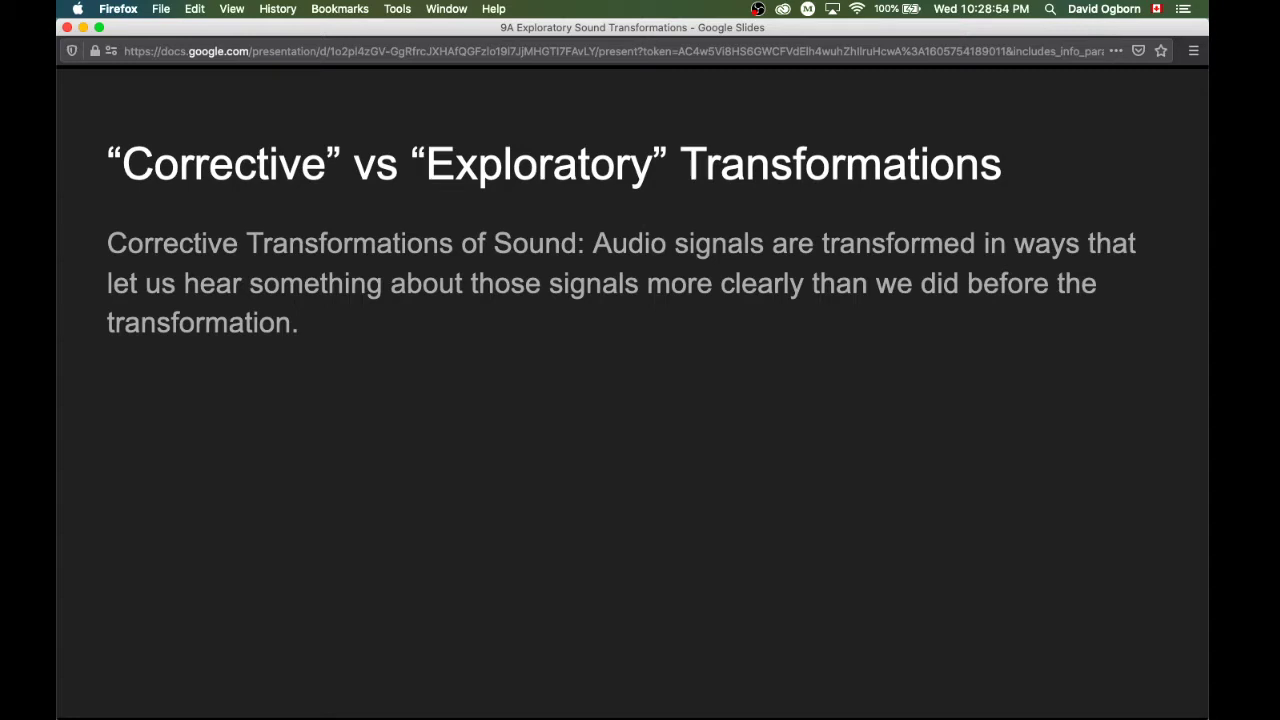
- Show the Exploratory Transformations of Sound definition beneath the corrective one
{"action": "key", "text": "right"}
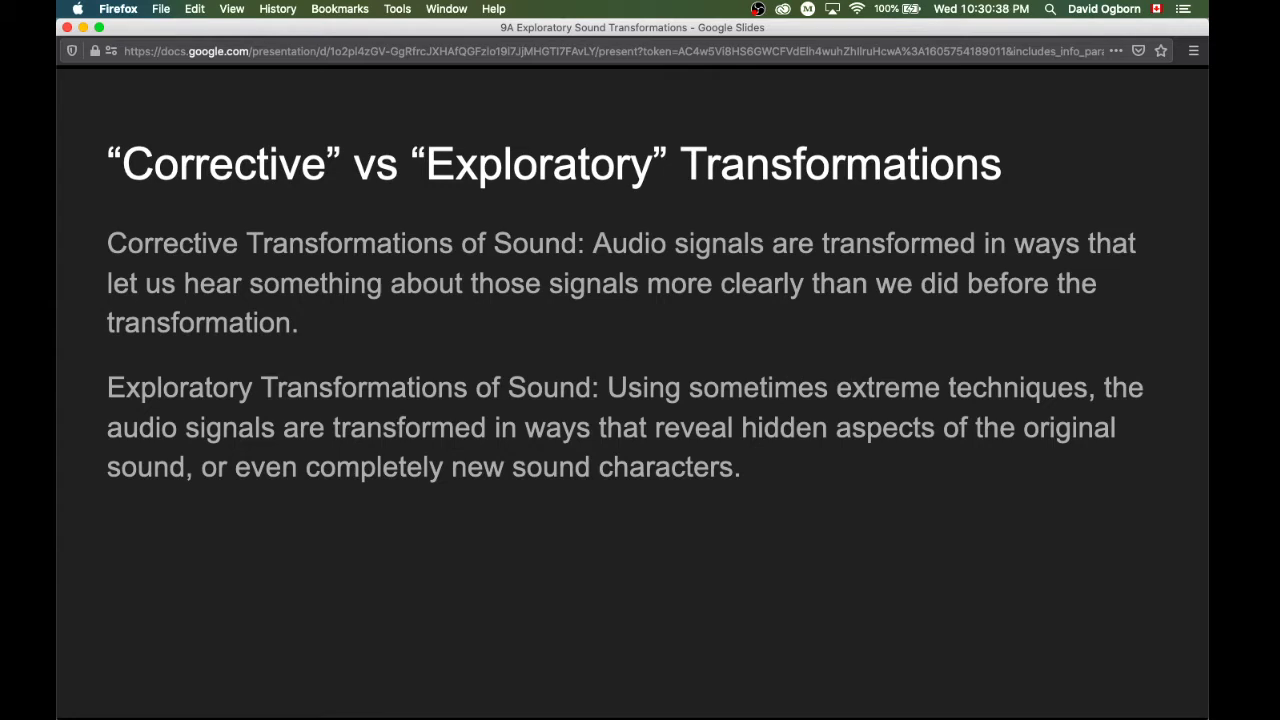
- Advance to the 'Classical Speed Change' slide with the turntable photo
{"action": "key", "text": "right"}
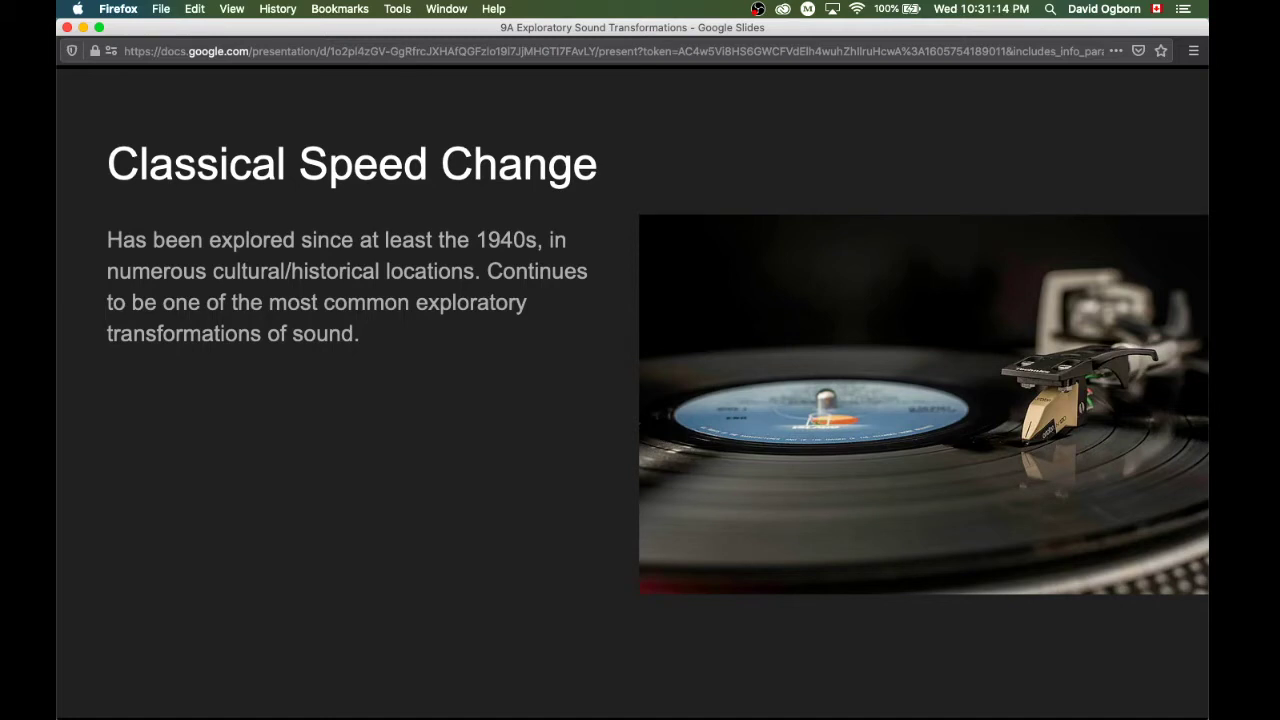
- Bring in the motor speed, speed–pitch–duration and corrective limits points on Classical Speed Change
{"action": "key", "text": "right"}
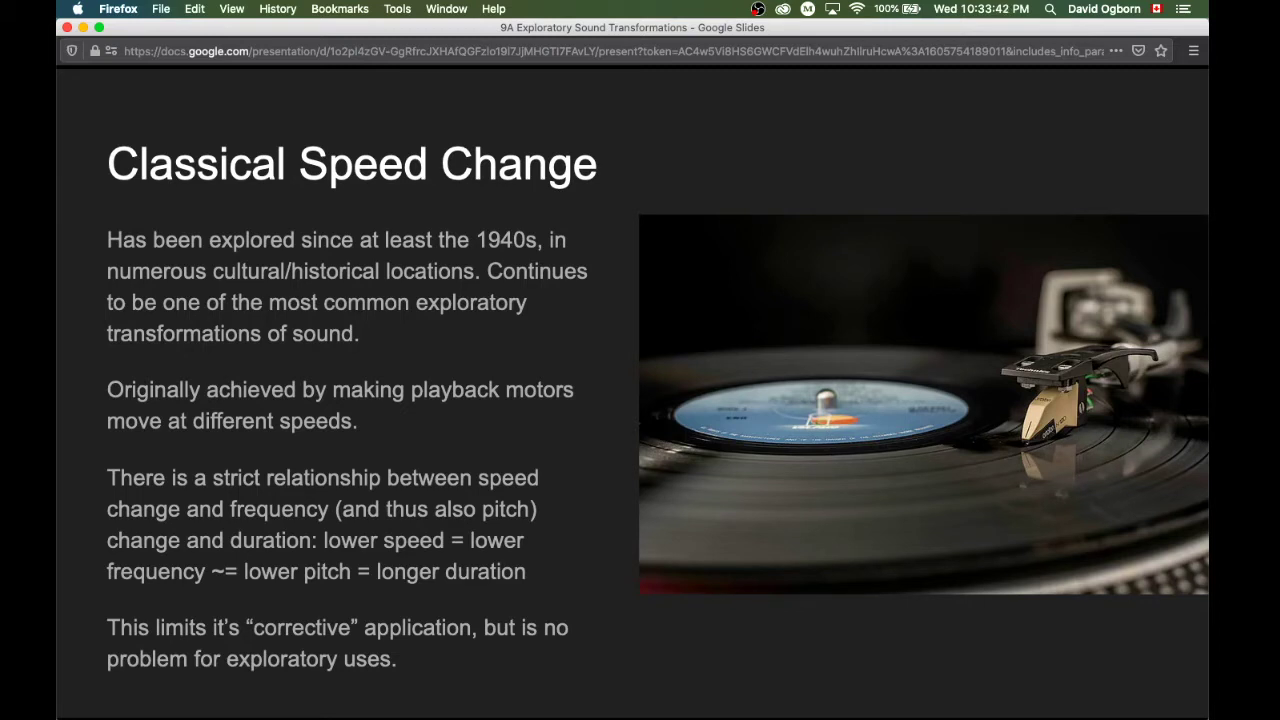
- Switch to the Finder banjo folder, play banjo-1-down-octave.wav, and close the preview
{"action": "key", "text": "cmd+tab"}
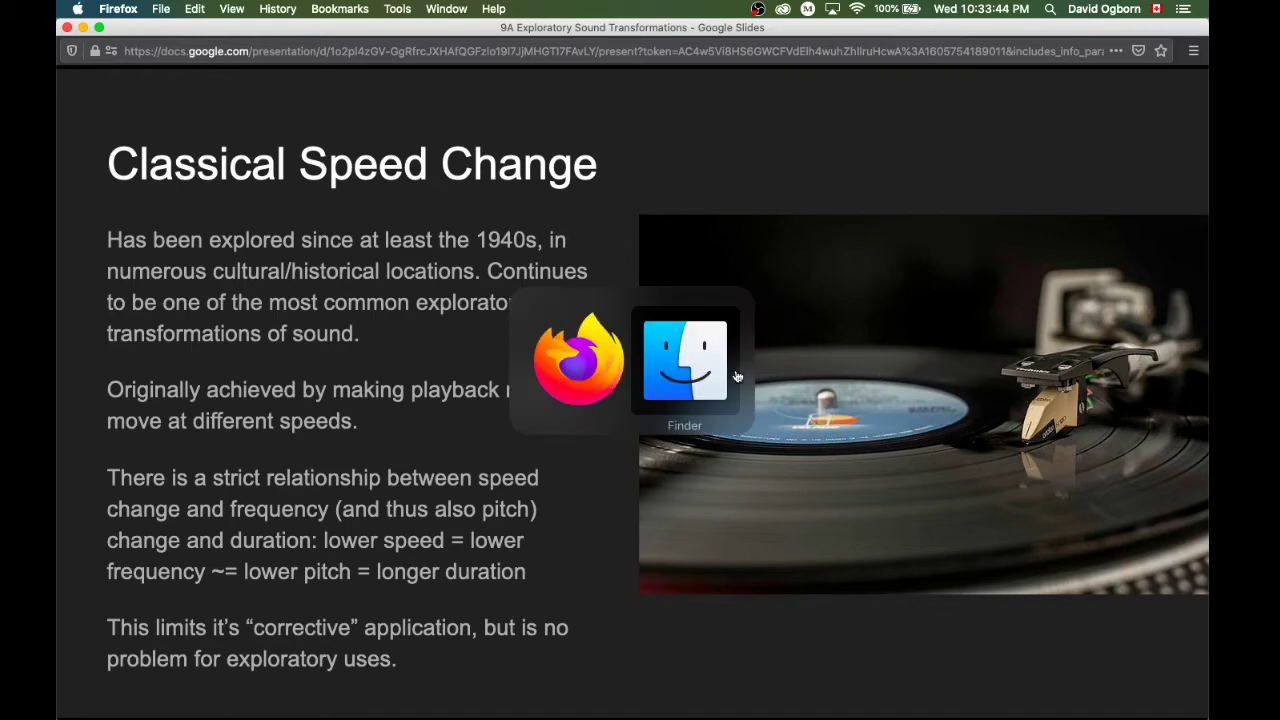
{"action": "left_click", "coordinate": [685, 360]}
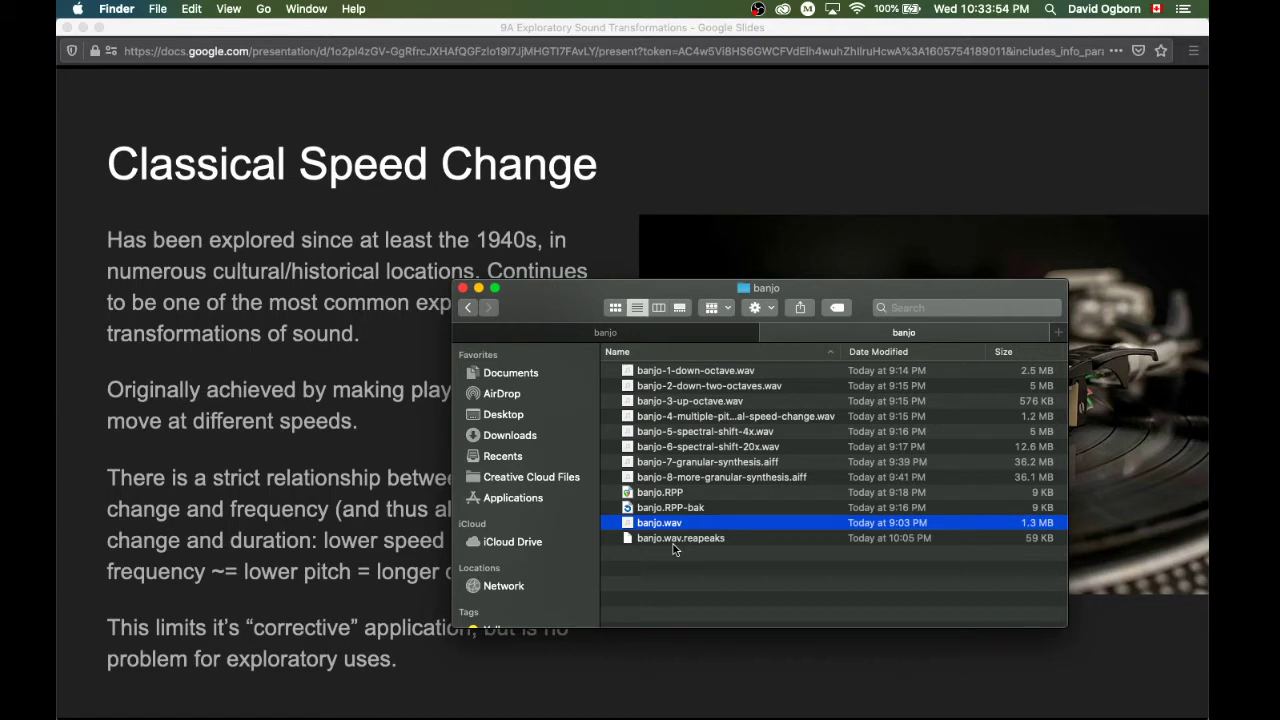
{"action": "mouse_move", "coordinate": [682, 558]}
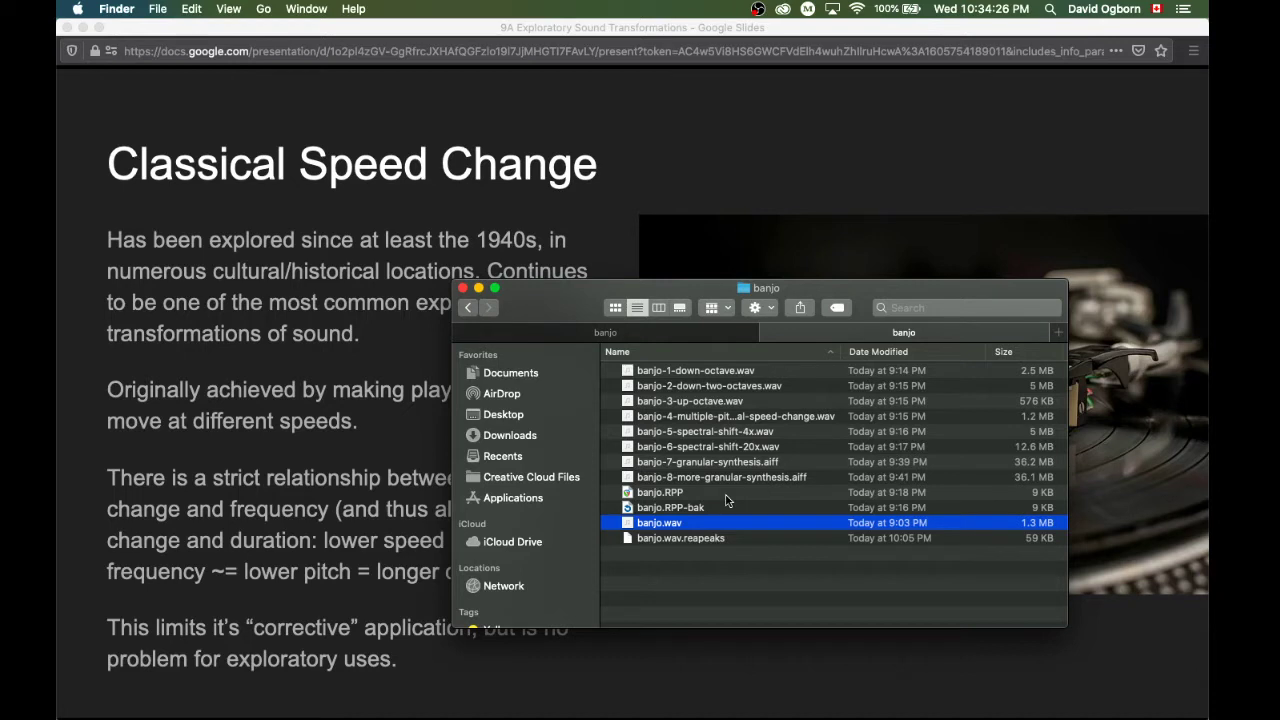
{"action": "mouse_move", "coordinate": [684, 396]}
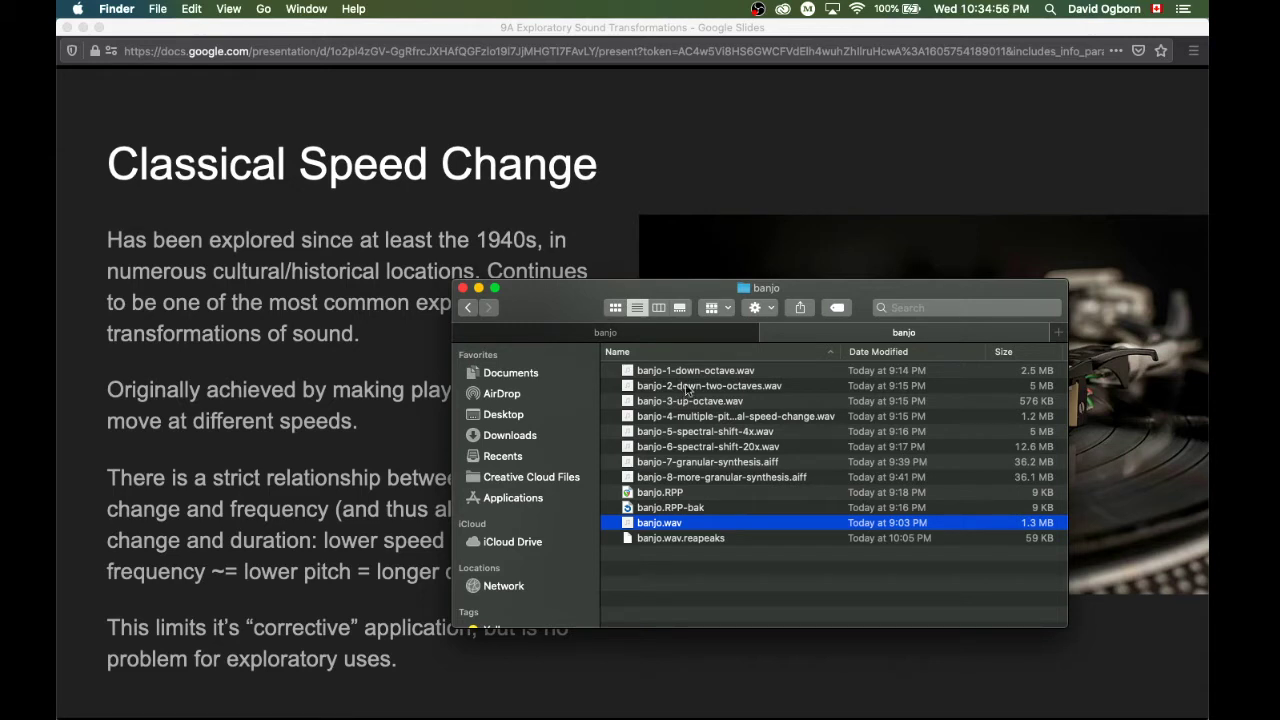
{"action": "left_click", "coordinate": [695, 370]}
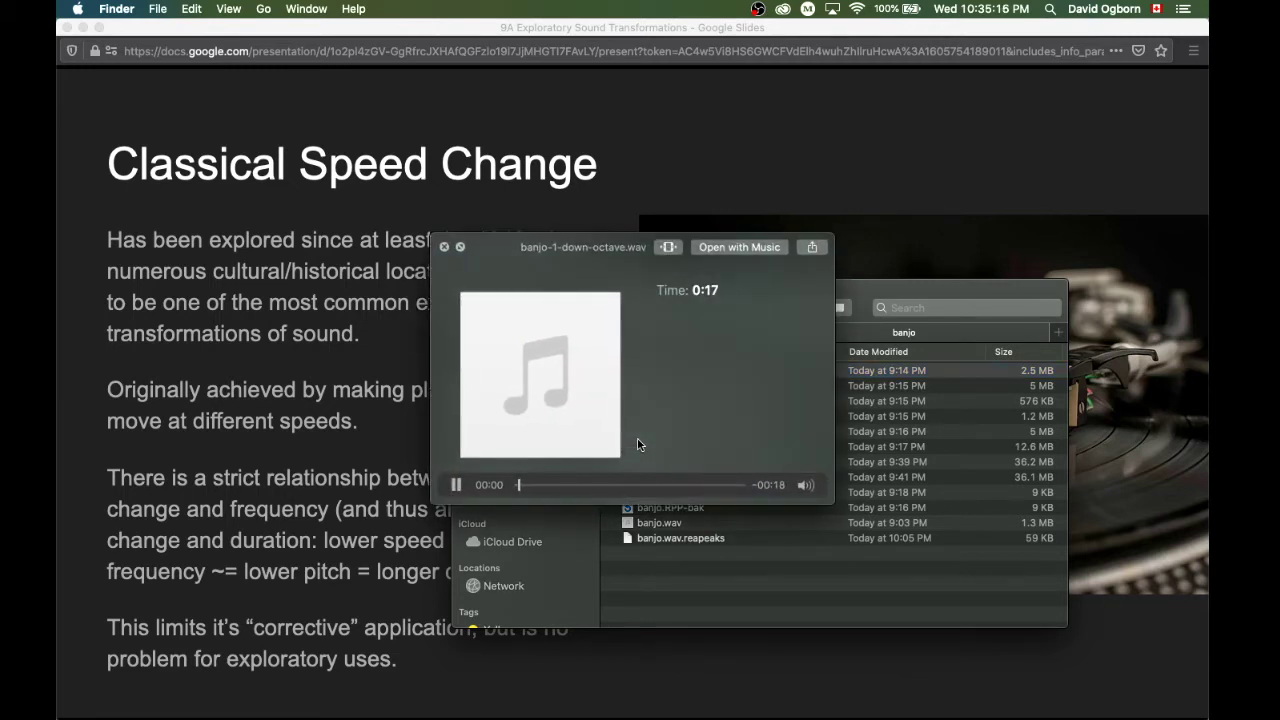
{"action": "left_click", "coordinate": [456, 485]}
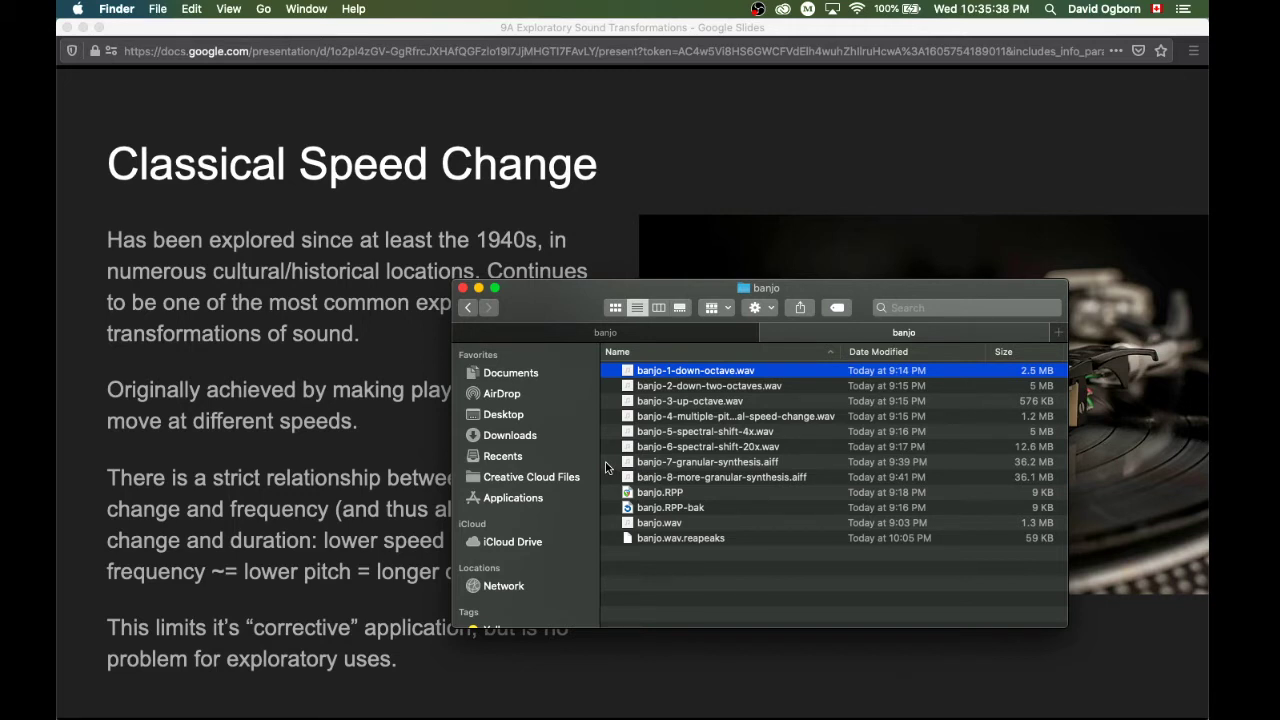
{"action": "left_click", "coordinate": [708, 385]}
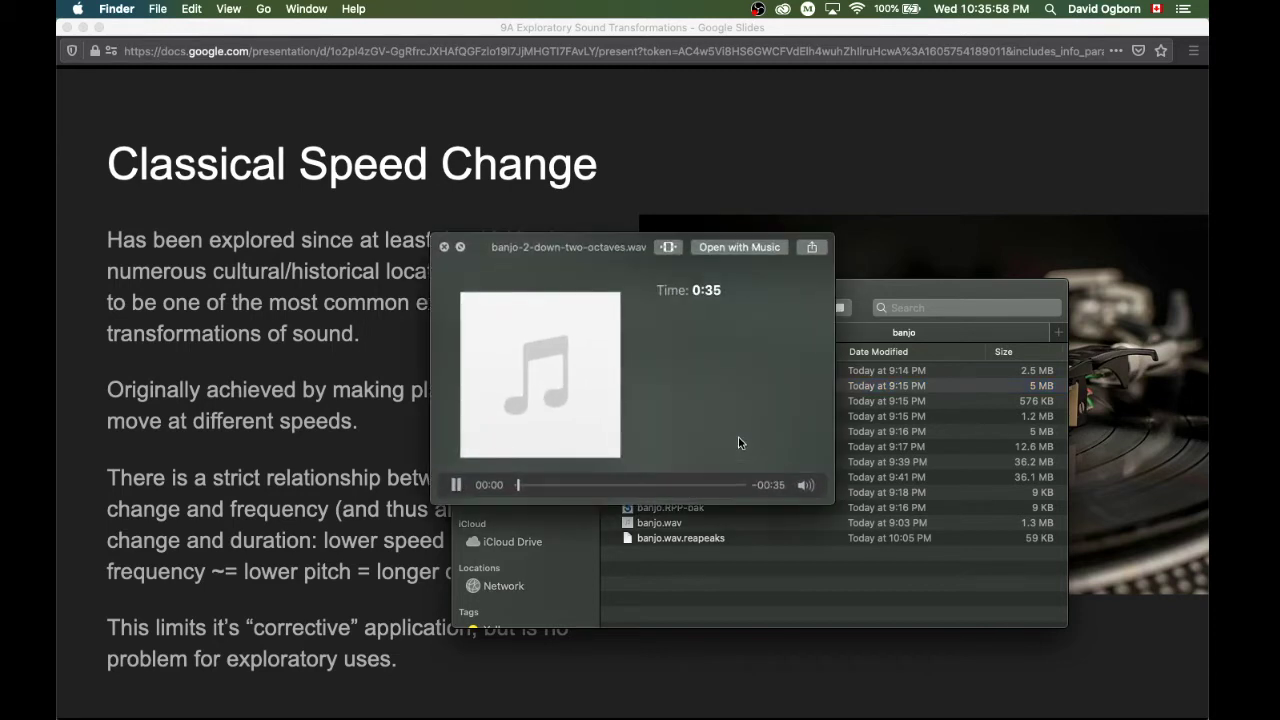
{"action": "left_click", "coordinate": [456, 485]}
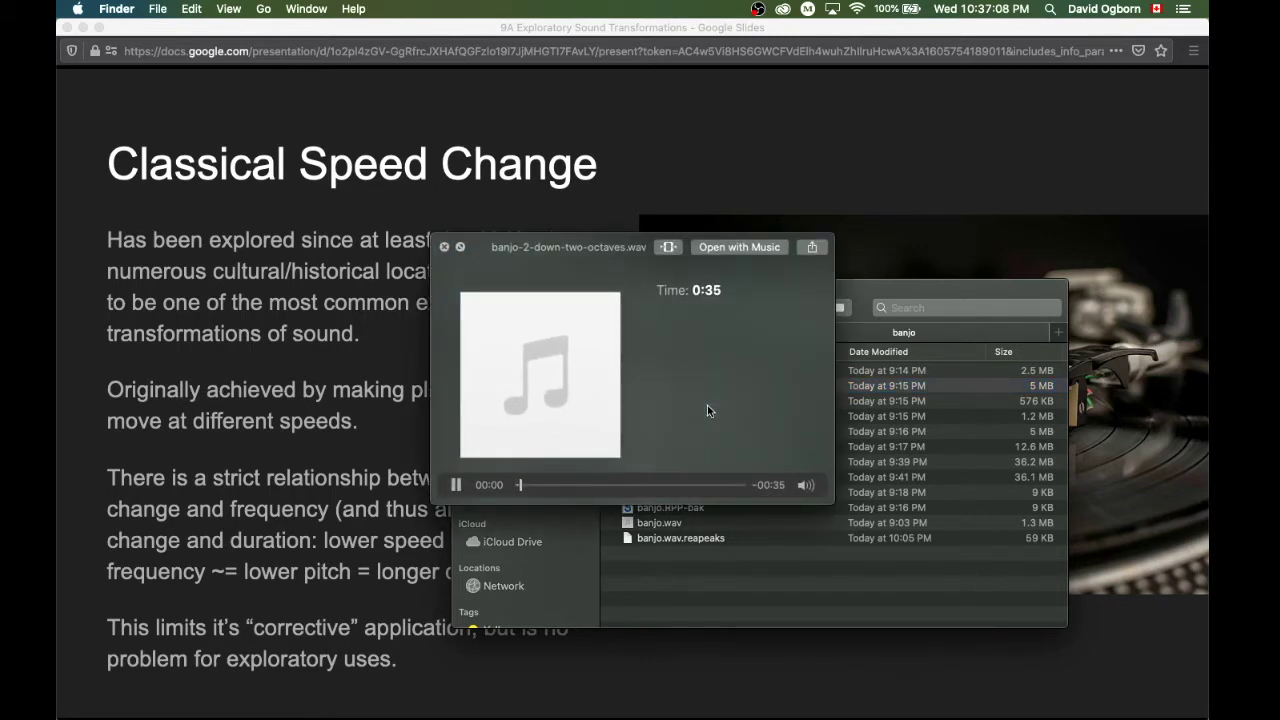
{"action": "left_click", "coordinate": [456, 485]}
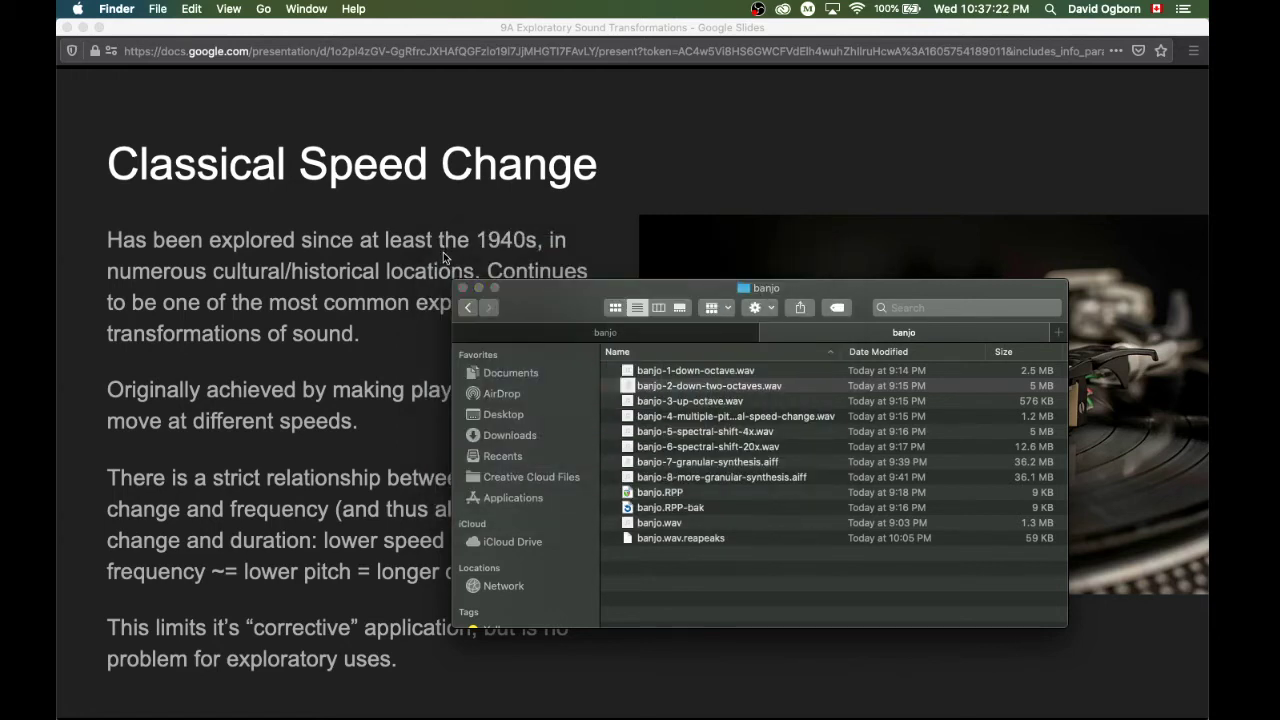
- Select banjo-3-up-octave.wav in the banjo folder and start its Quick Look playback
{"action": "left_click", "coordinate": [709, 385]}
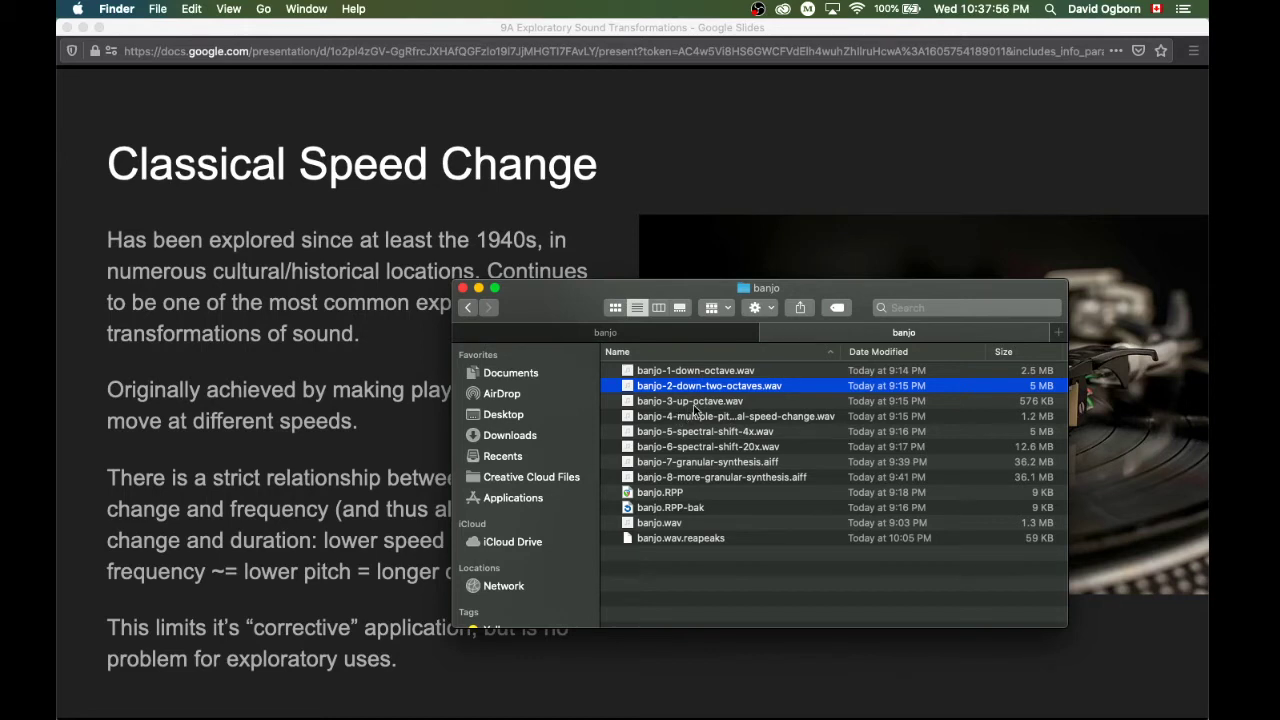
{"action": "left_click", "coordinate": [690, 401]}
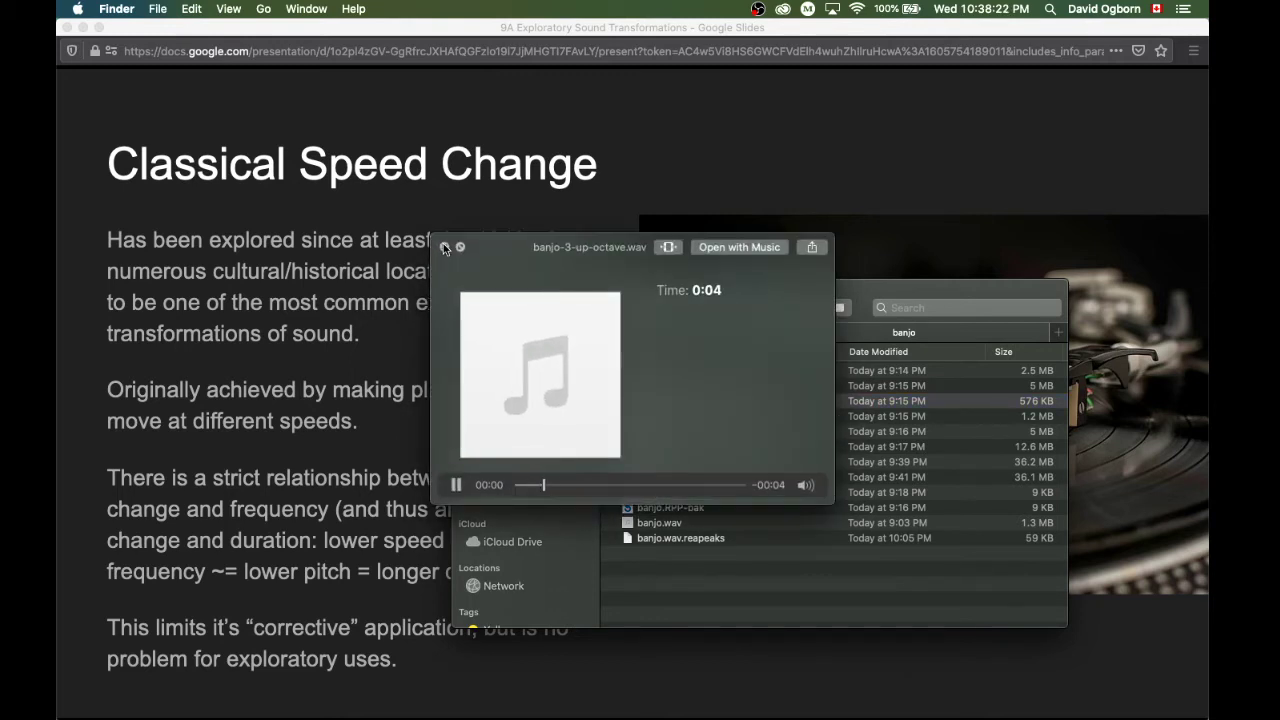
- Close the finished one-octave-up preview and select banjo-5-spectral-shift-4x.wav
{"action": "left_click", "coordinate": [456, 485]}
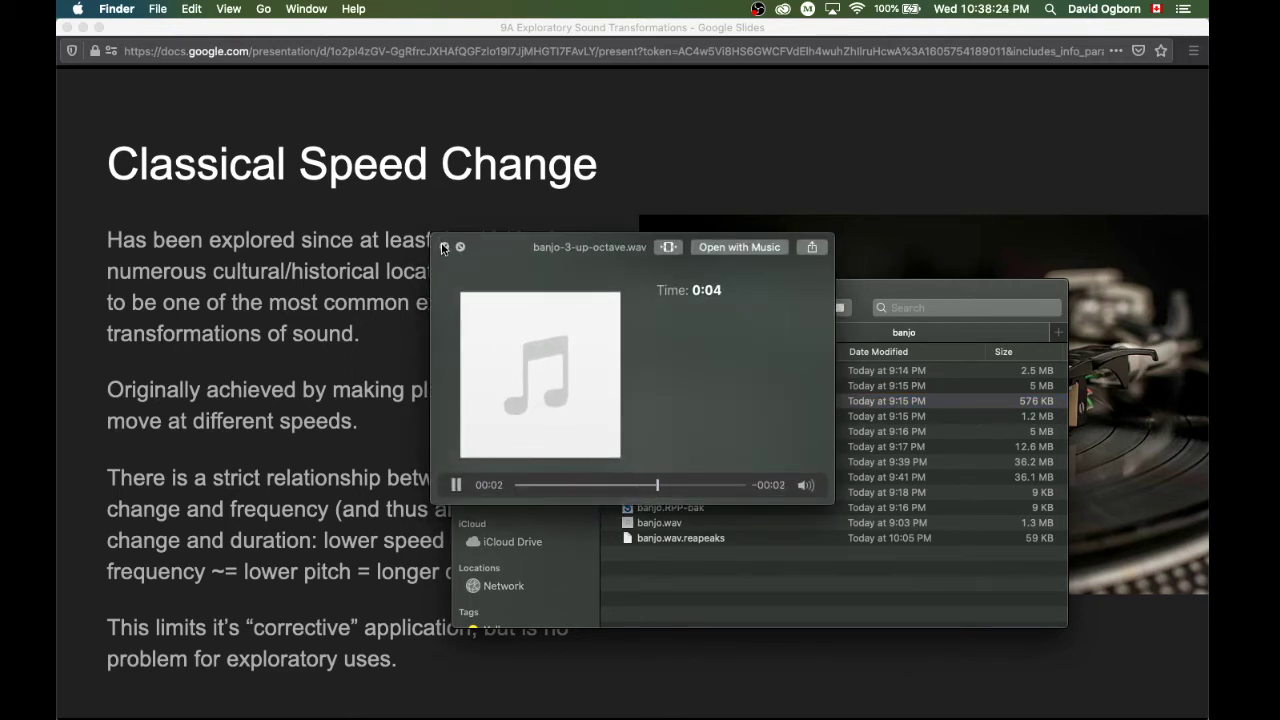
{"action": "left_click", "coordinate": [444, 247]}
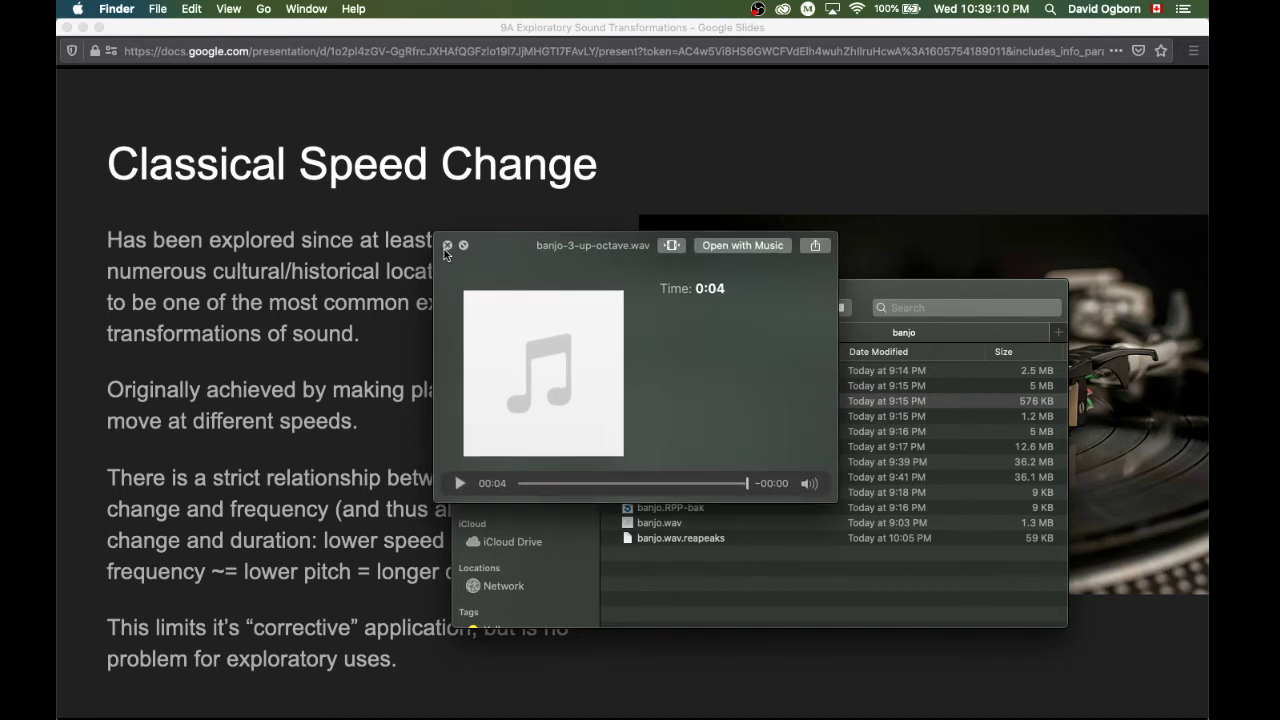
{"action": "left_click", "coordinate": [448, 245]}
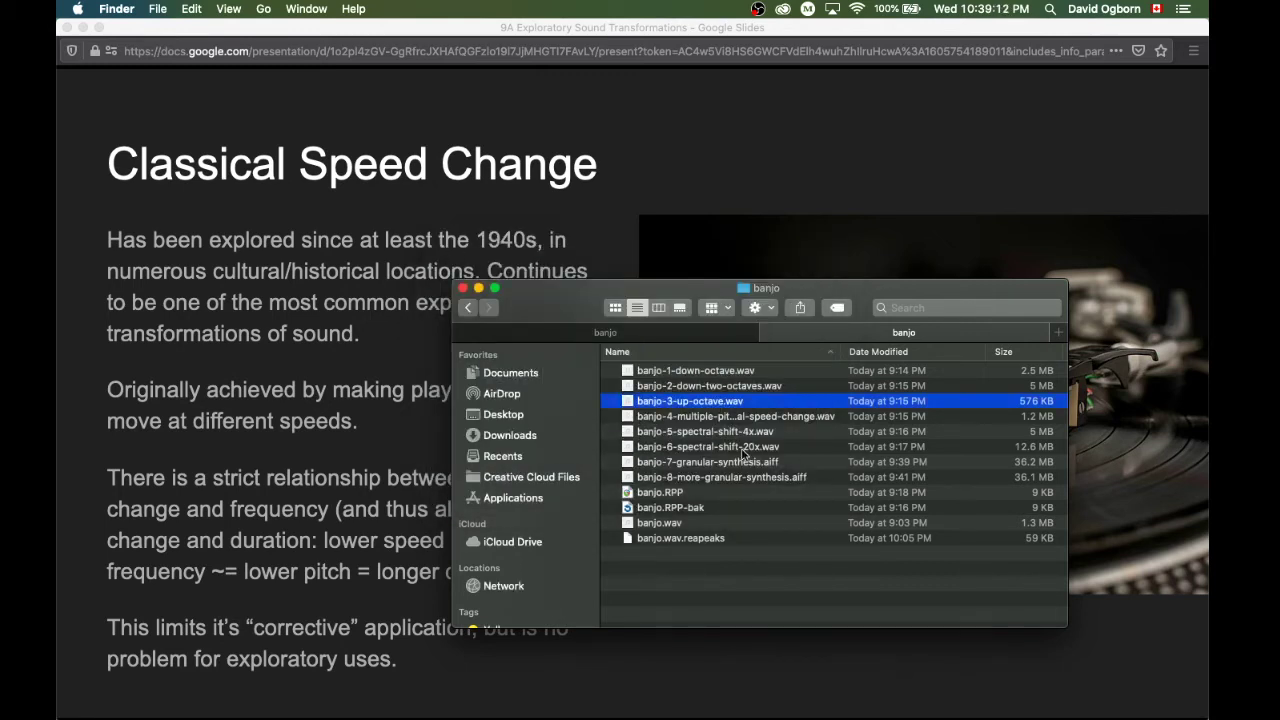
{"action": "left_click", "coordinate": [706, 431]}
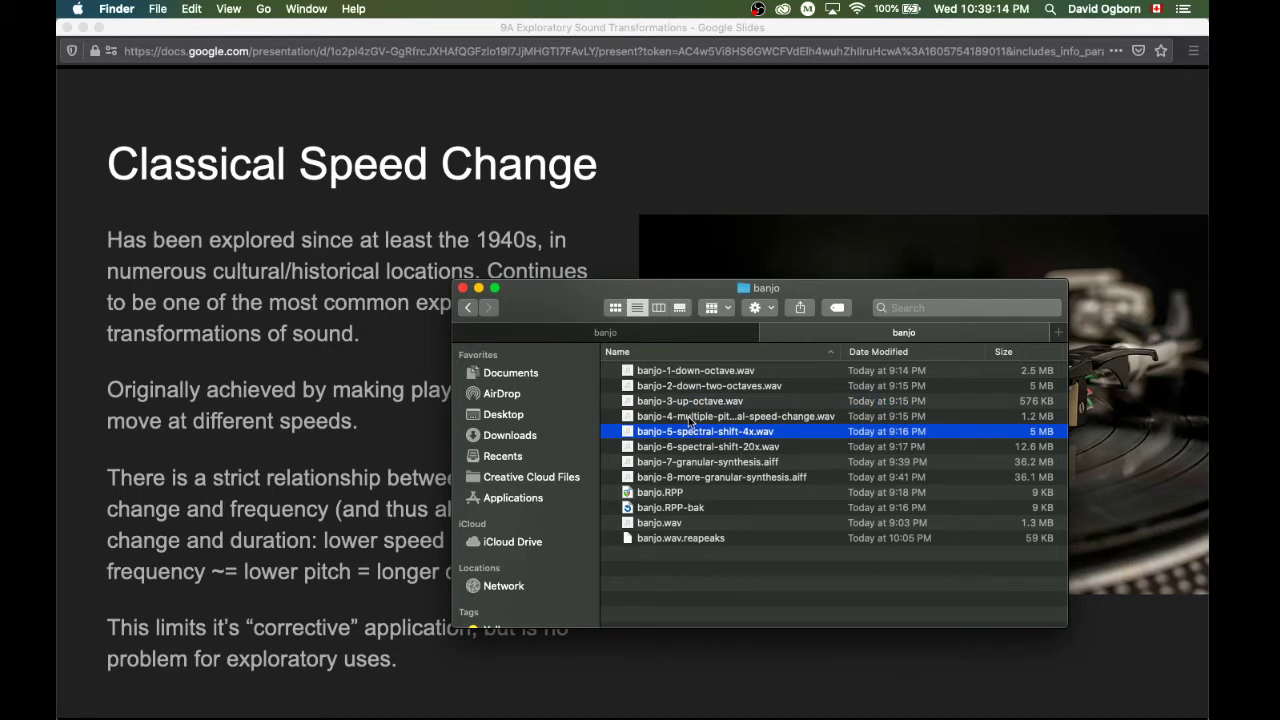
- Play banjo-4-multiple-pitches-classical-speed-change.wav through to its 8-second end
{"action": "left_click", "coordinate": [735, 416]}
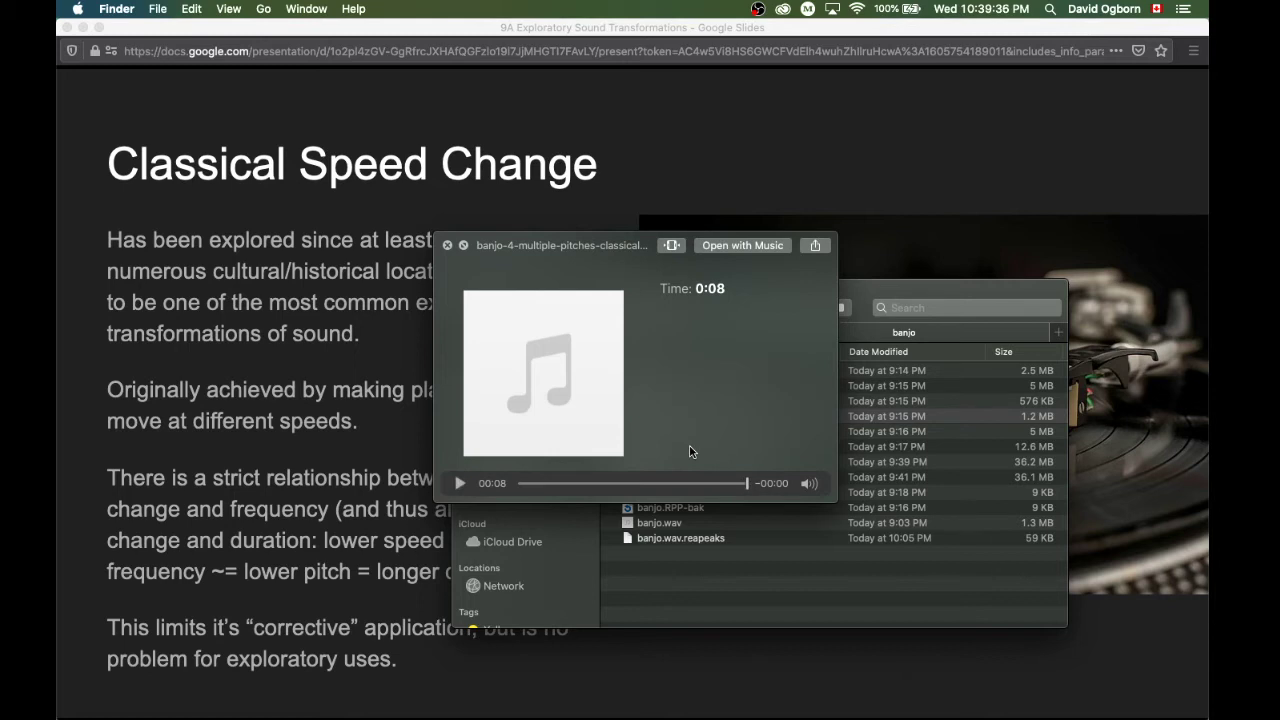
{"action": "mouse_move", "coordinate": [465, 260]}
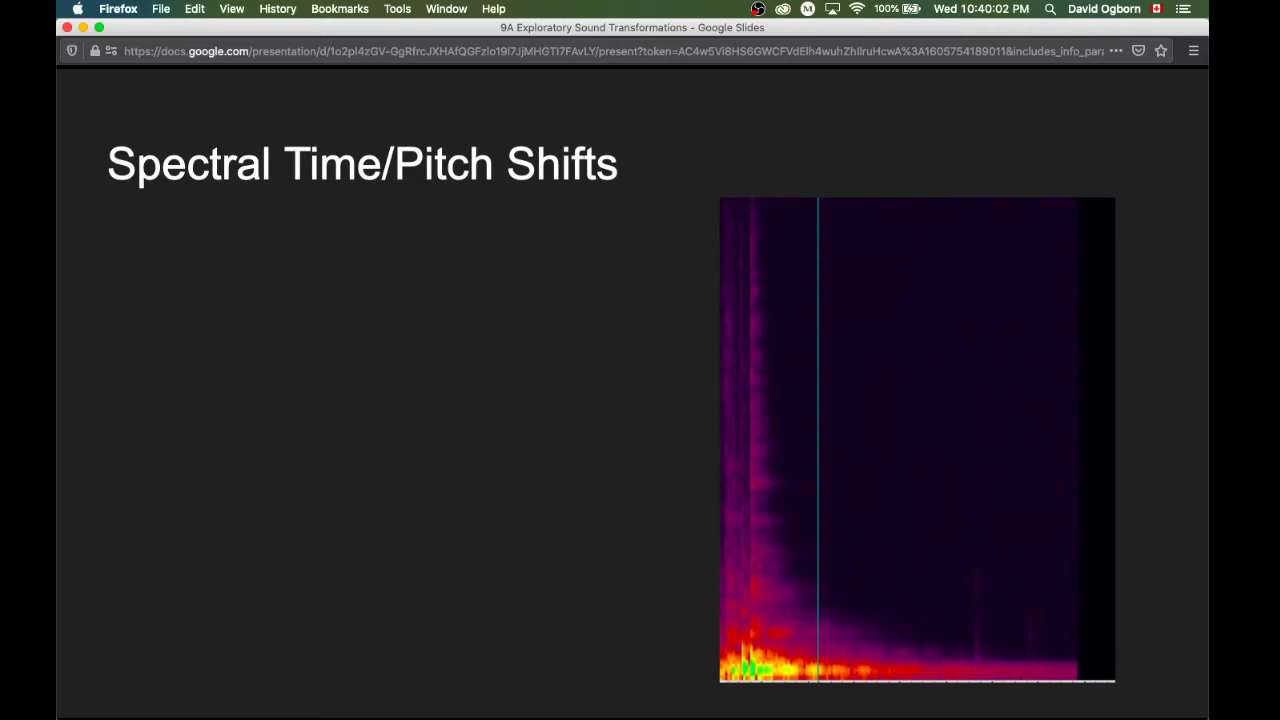
- Return to the presentation on the 'Spectral Time/Pitch Shifts' slide, showing its three points
{"action": "key", "text": "right"}
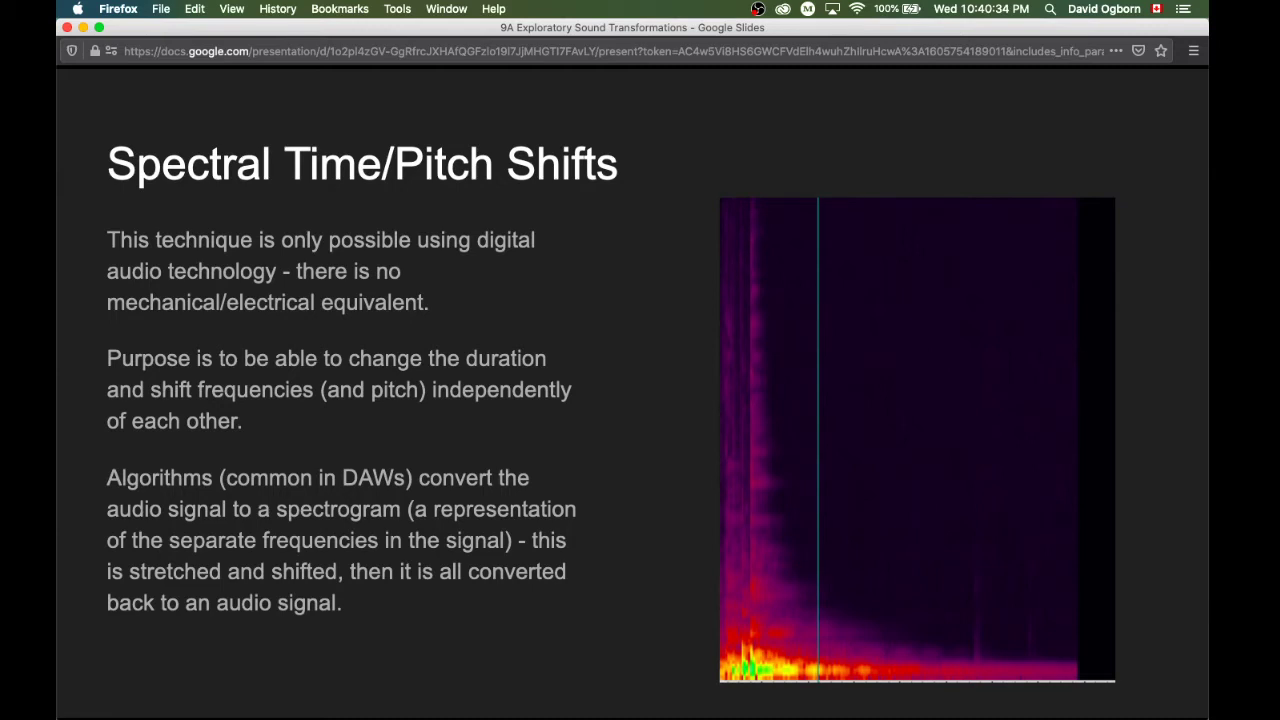
{"action": "mouse_move", "coordinate": [824, 281]}
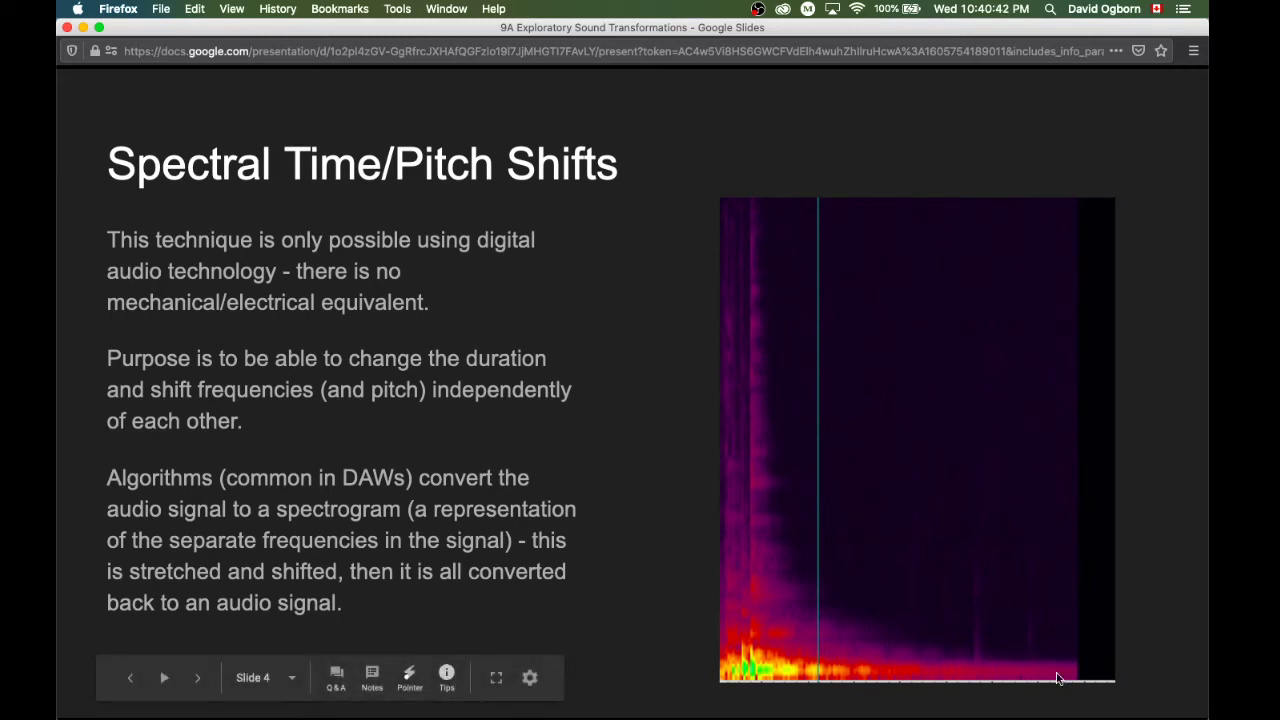
{"action": "mouse_move", "coordinate": [808, 580]}
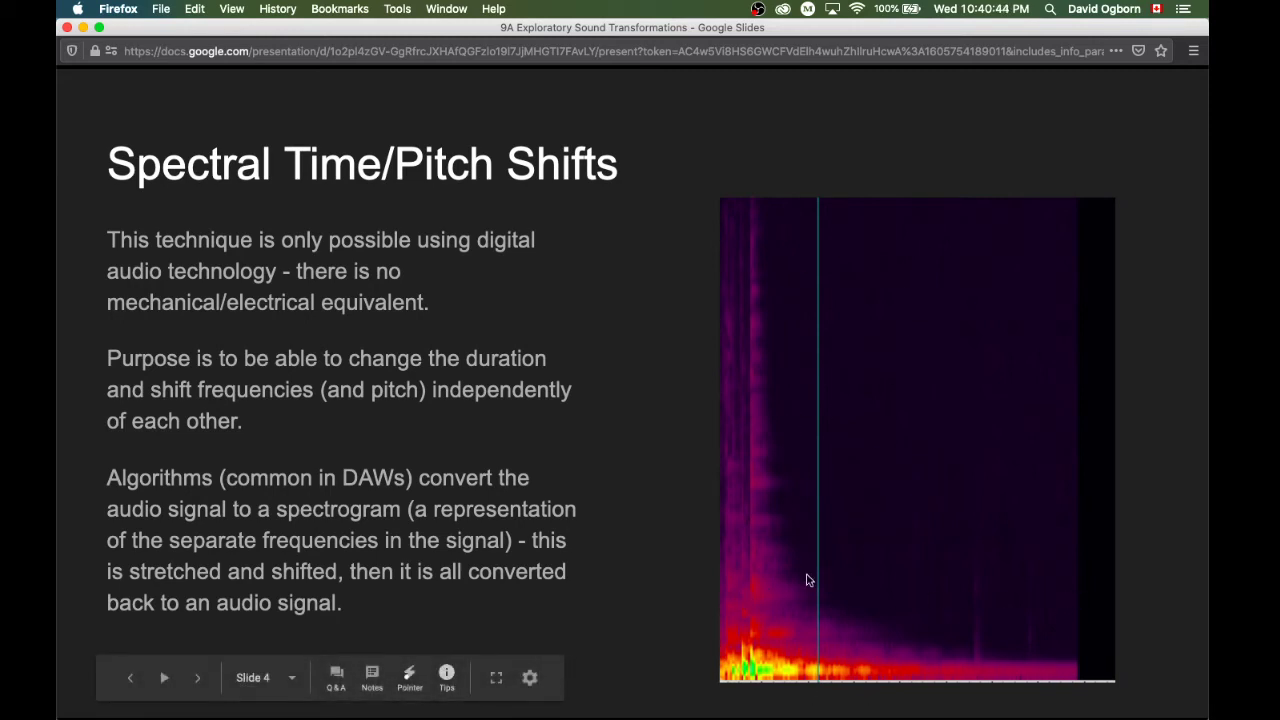
{"action": "mouse_move", "coordinate": [1038, 585]}
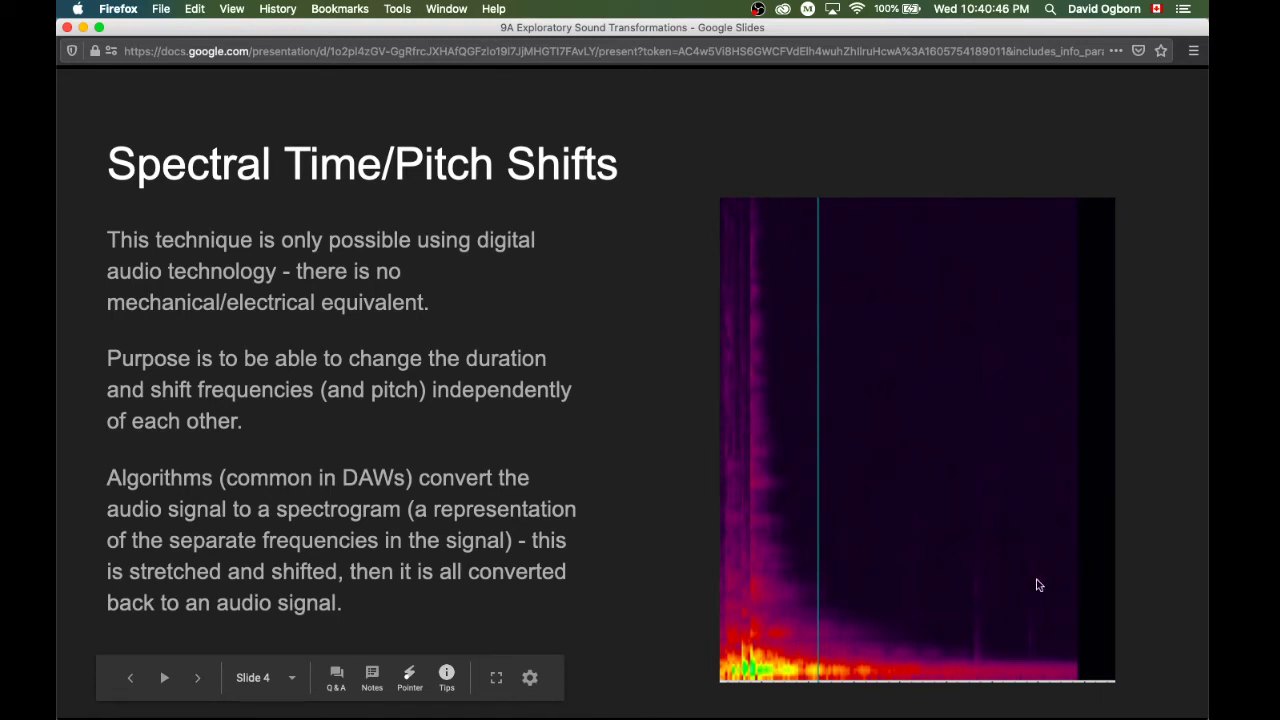
{"action": "mouse_move", "coordinate": [912, 487]}
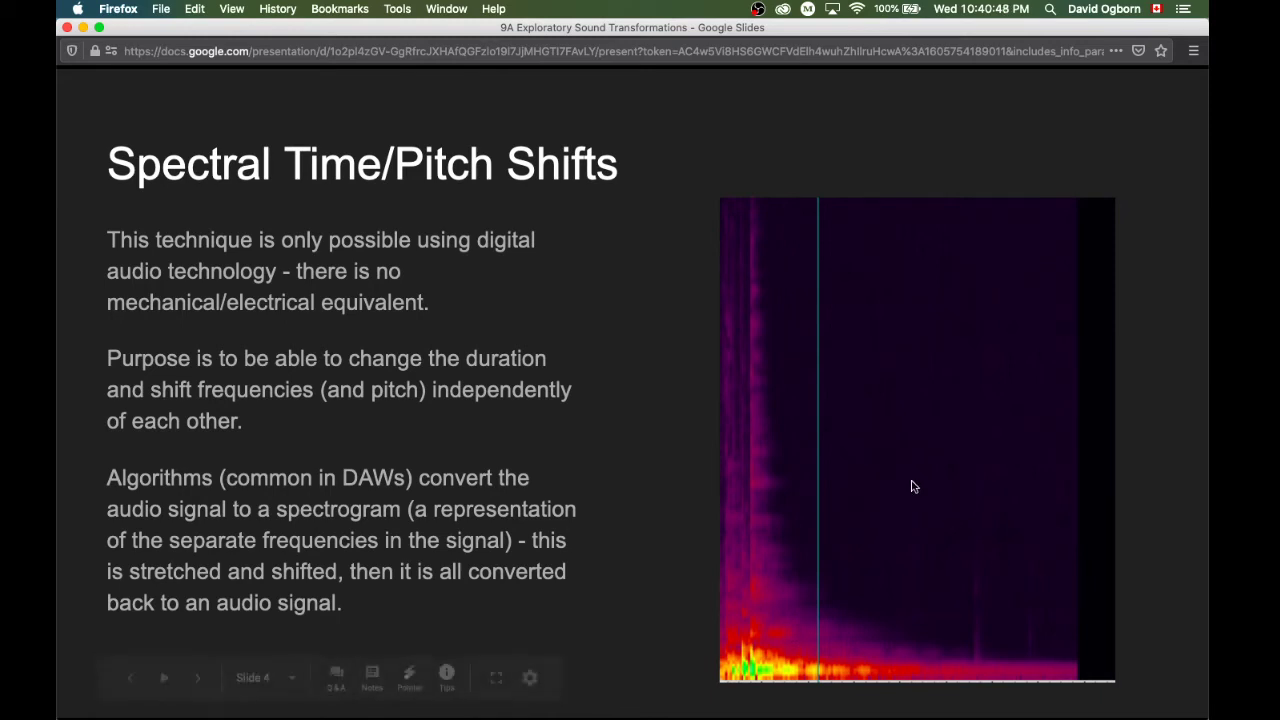
{"action": "mouse_move", "coordinate": [863, 398]}
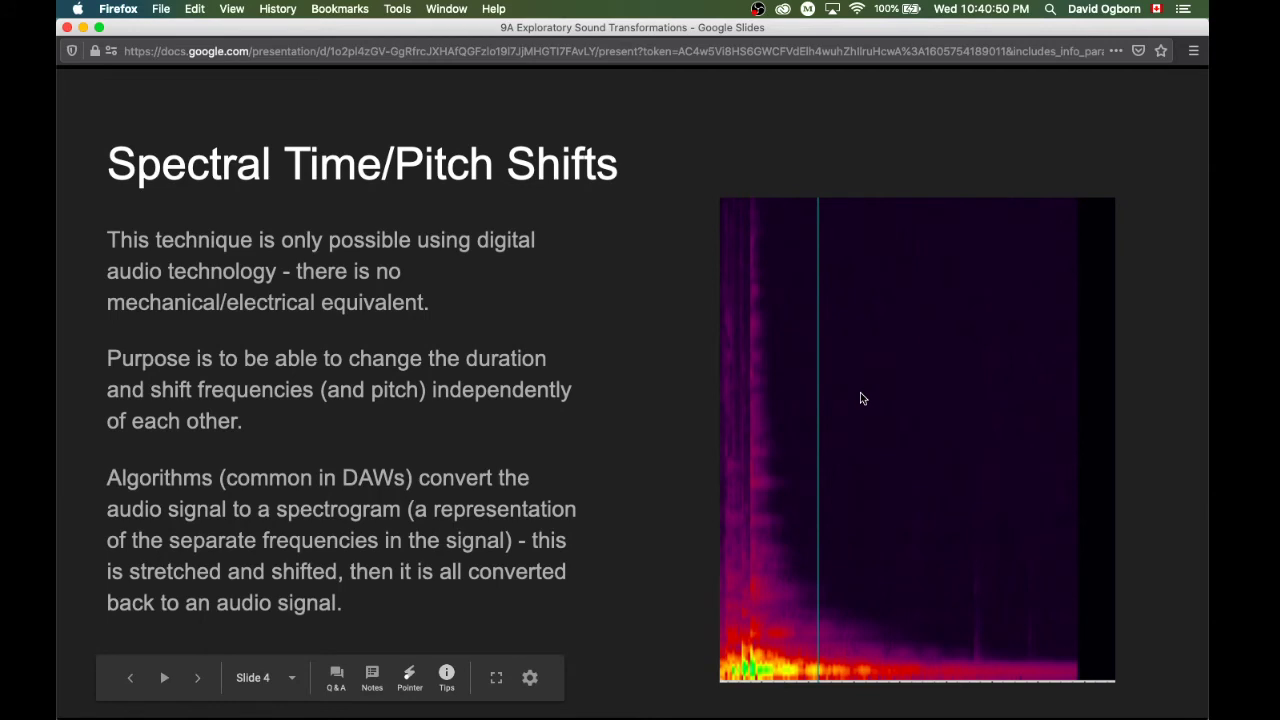
{"action": "mouse_move", "coordinate": [872, 512]}
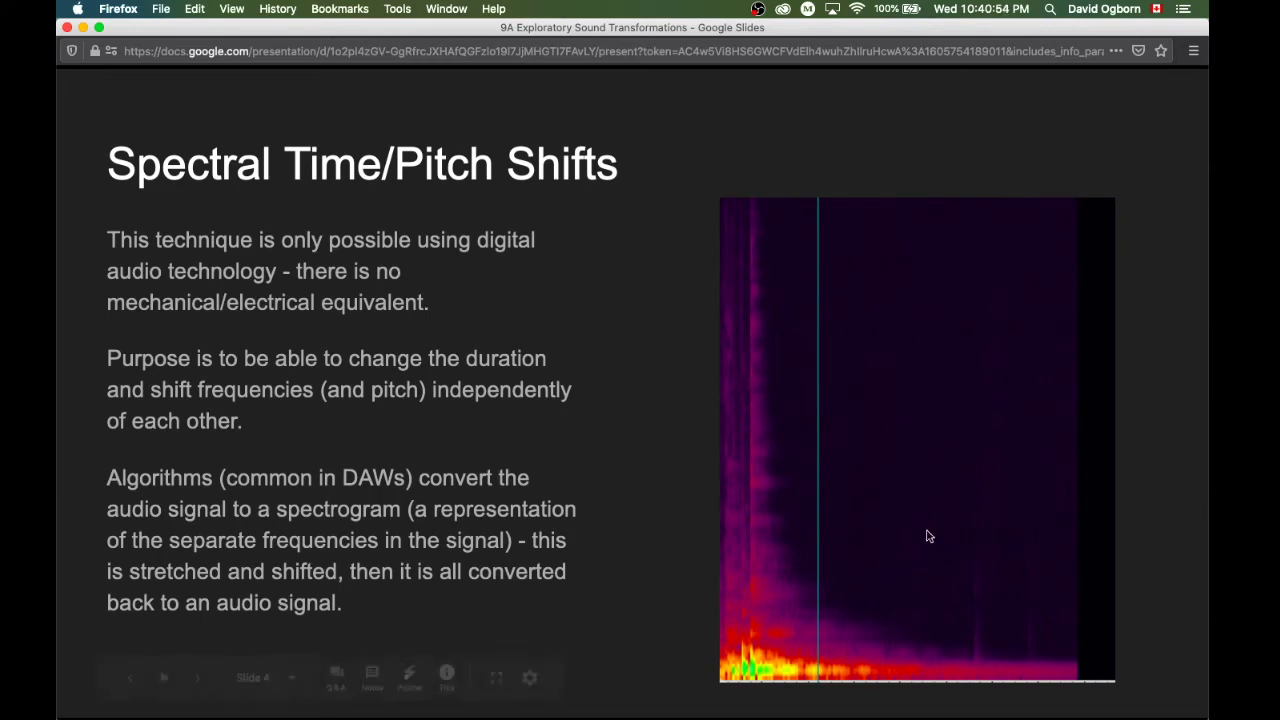
{"action": "mouse_move", "coordinate": [955, 513]}
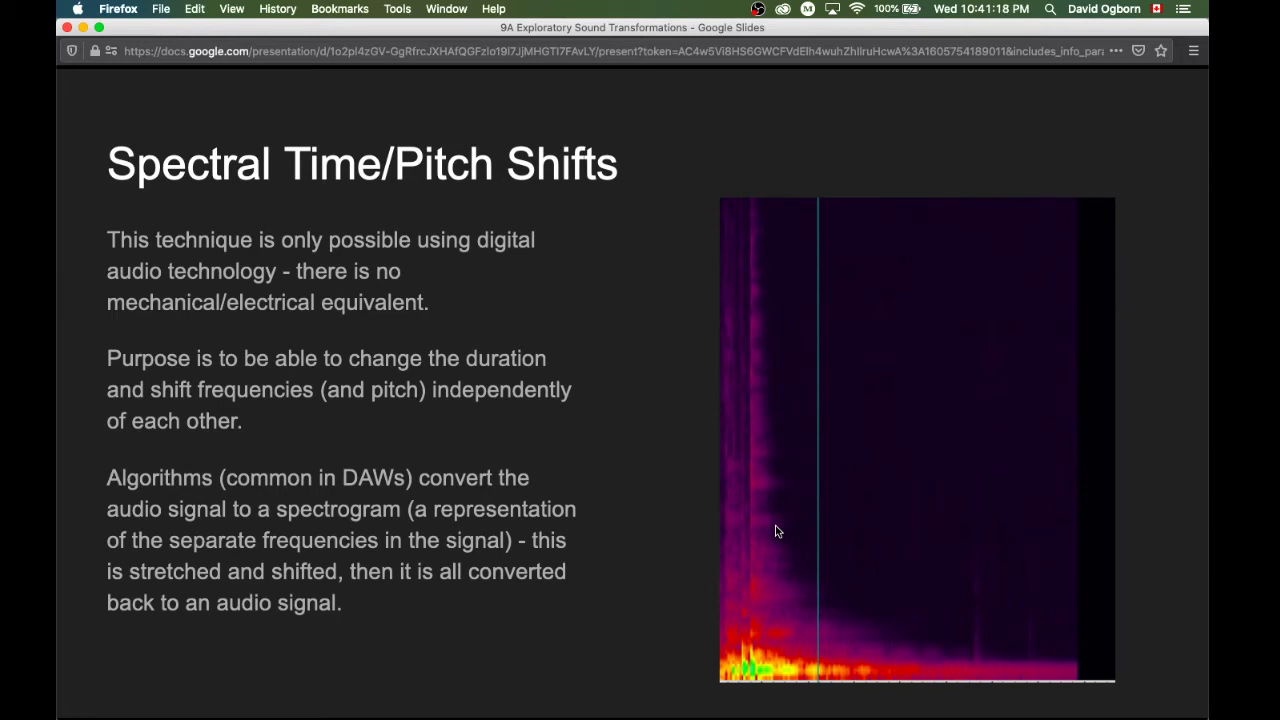
{"action": "mouse_move", "coordinate": [560, 540]}
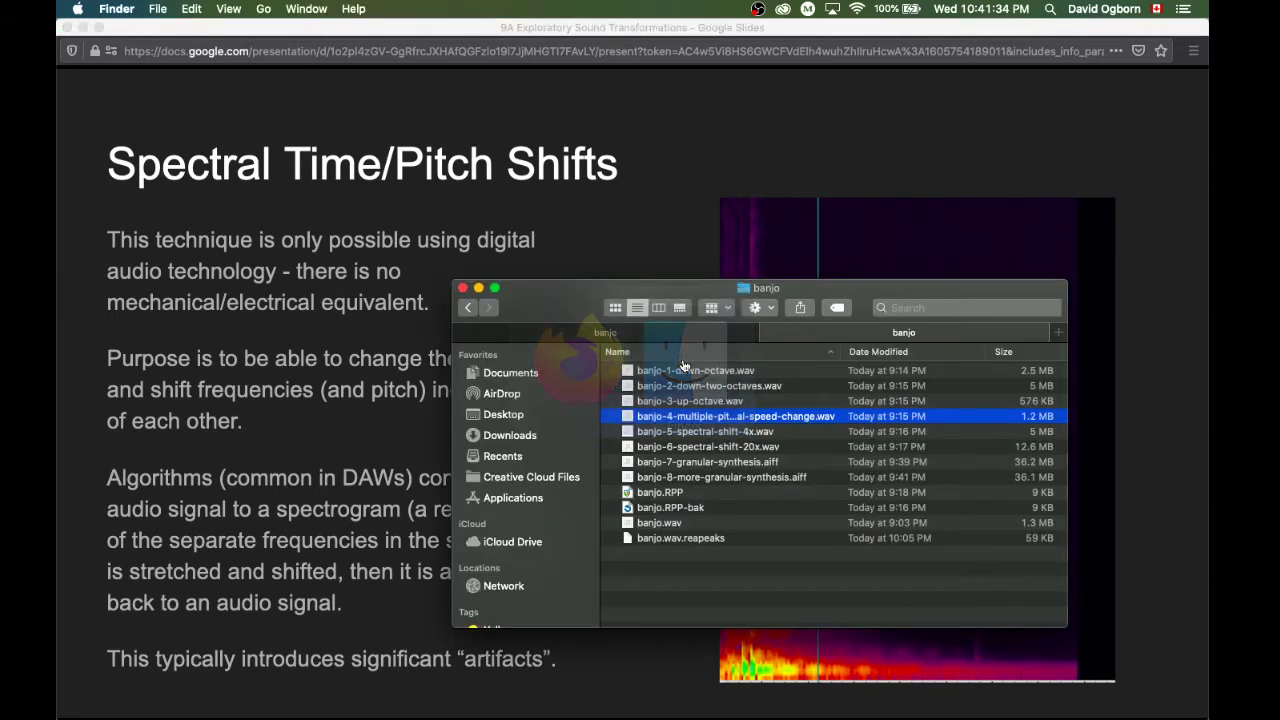
- Select banjo-5-spectral-shift-4x.wav and play its 35-second Quick Look preview
{"action": "left_click", "coordinate": [705, 431]}
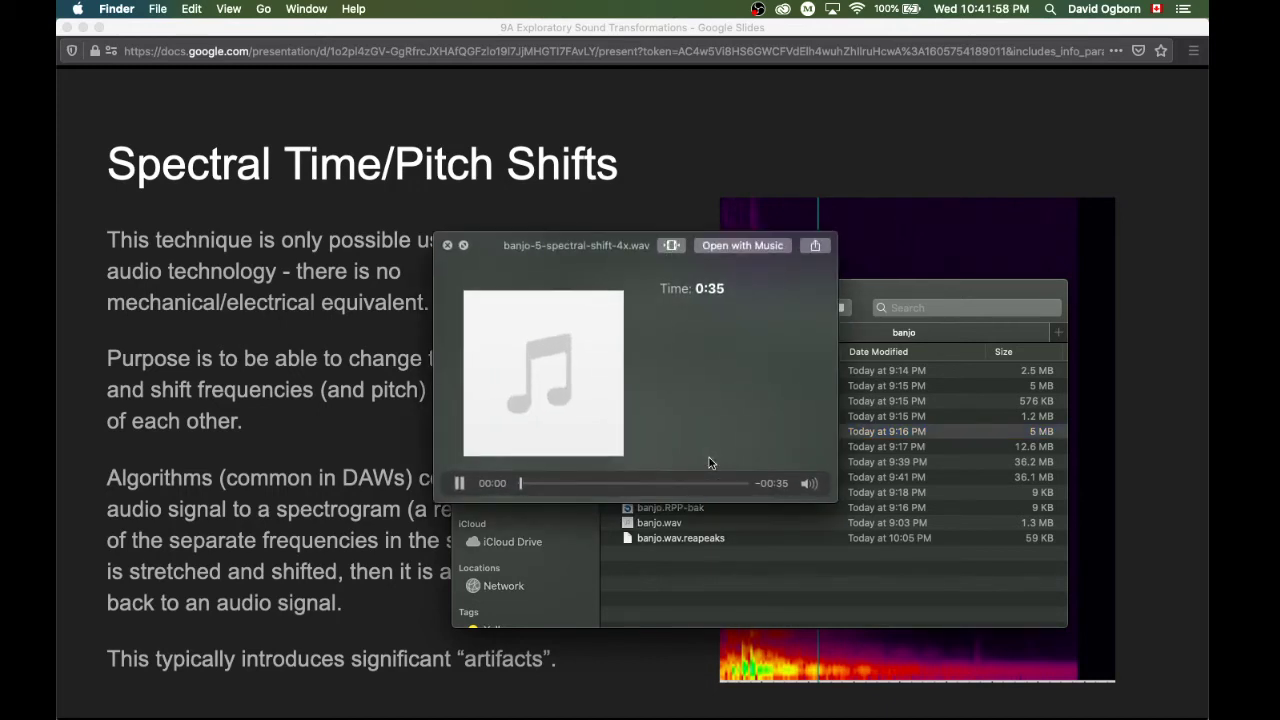
- Dismiss the banjo-5-spectral-shift-4x.wav Quick Look preview
{"action": "left_click", "coordinate": [458, 483]}
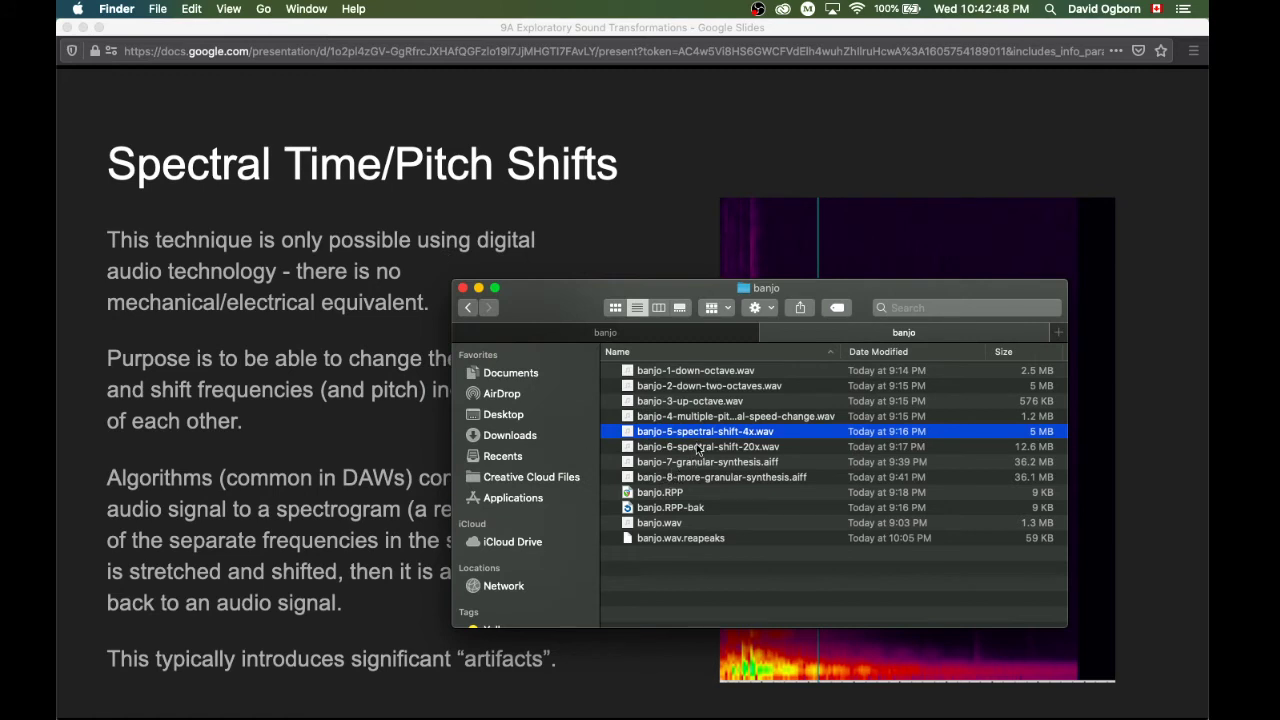
- Select banjo-6-spectral-shift-20x.wav, preview it, then close the preview
{"action": "left_click", "coordinate": [709, 446]}
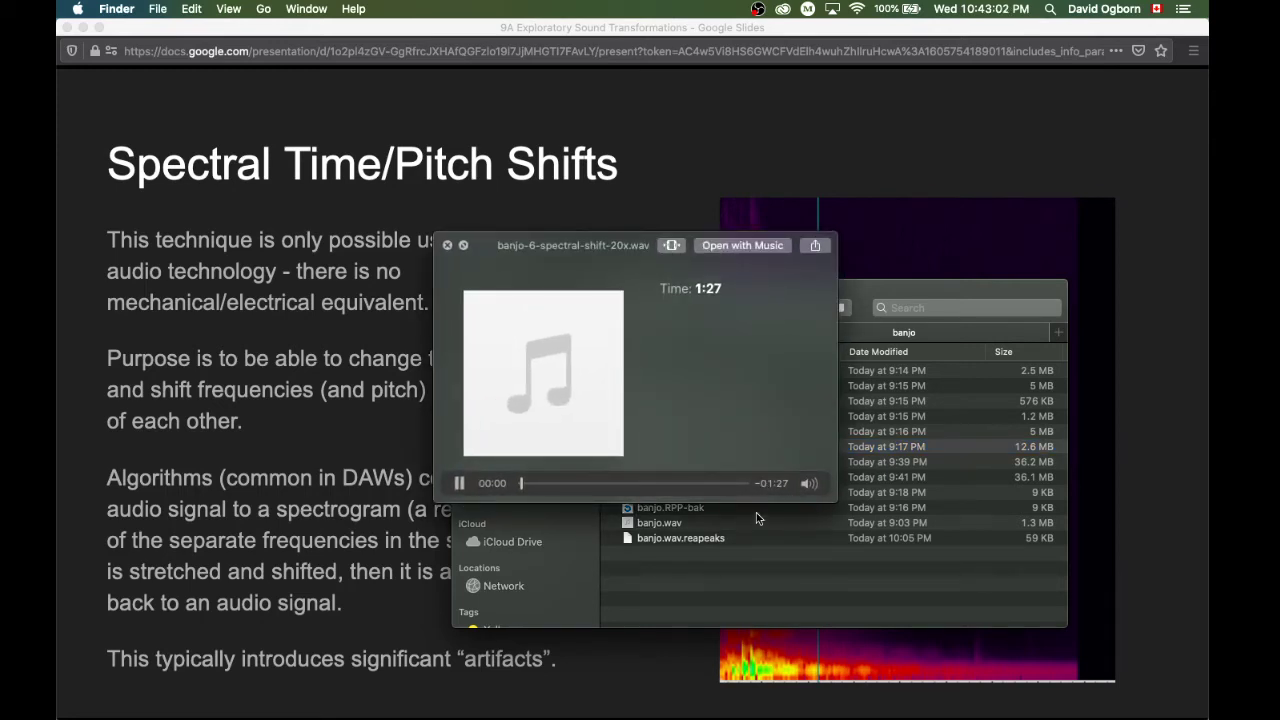
{"action": "left_click", "coordinate": [459, 483]}
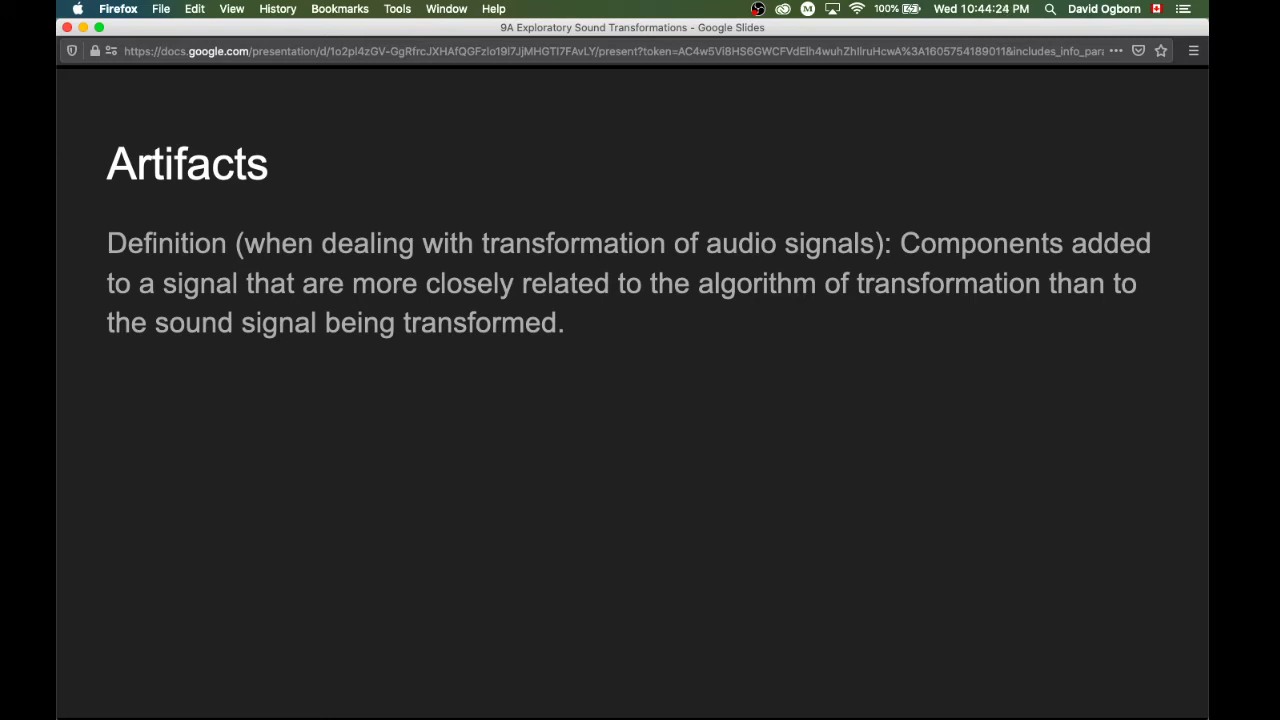
- Reveal the spectral shift artifacts point, then advance to the Granular Synthesis slide
{"action": "key", "text": "right"}
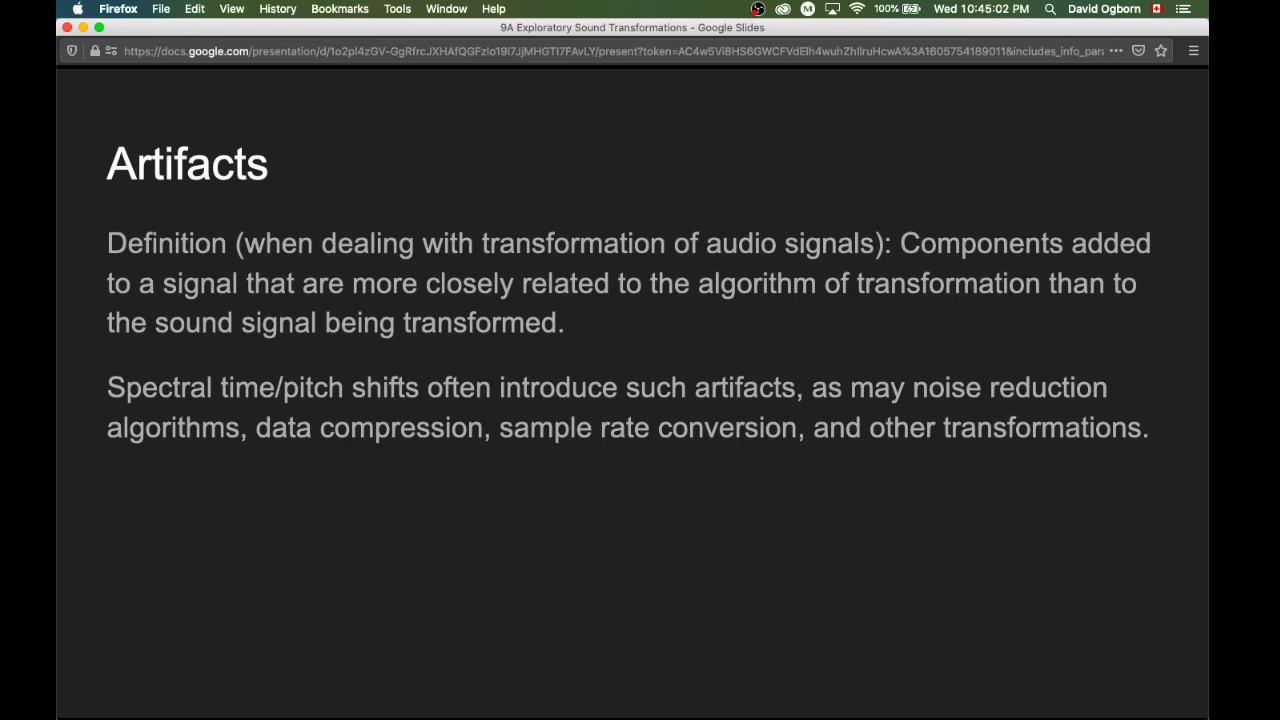
{"action": "key", "text": "Right"}
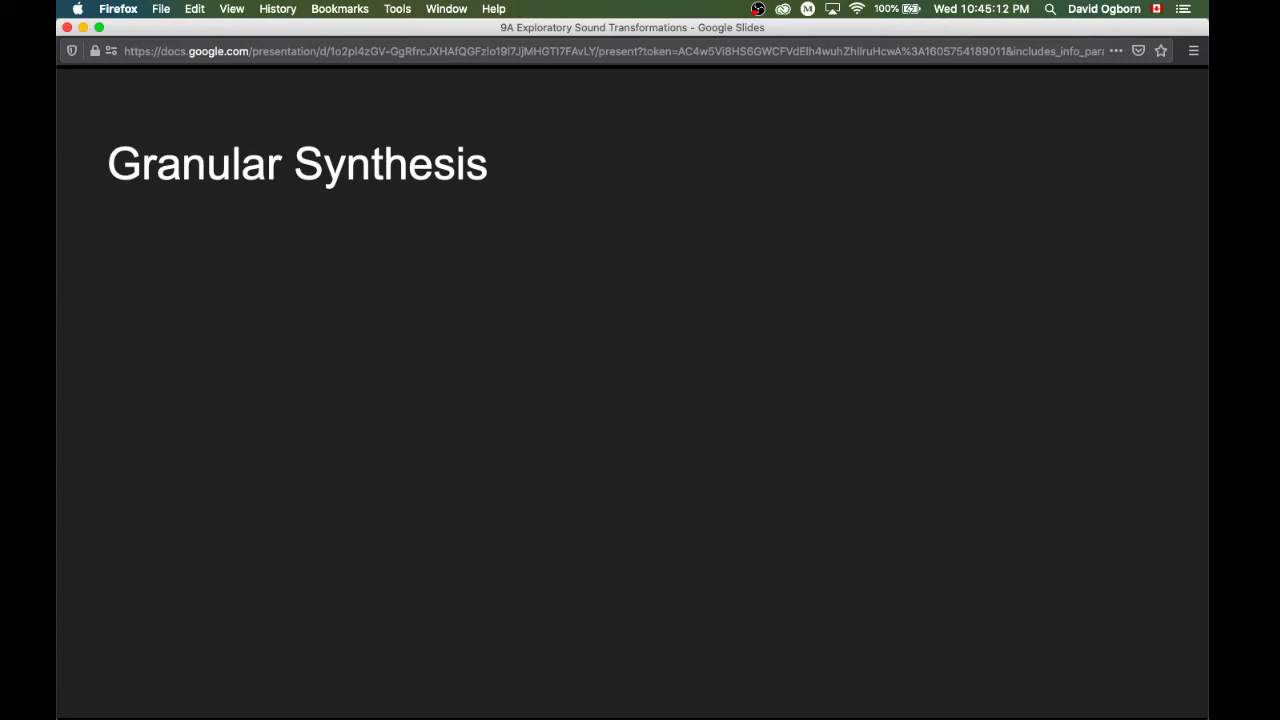
- Reveal the grains and per-grain transformation points, then the microsound point
{"action": "key", "text": "right"}
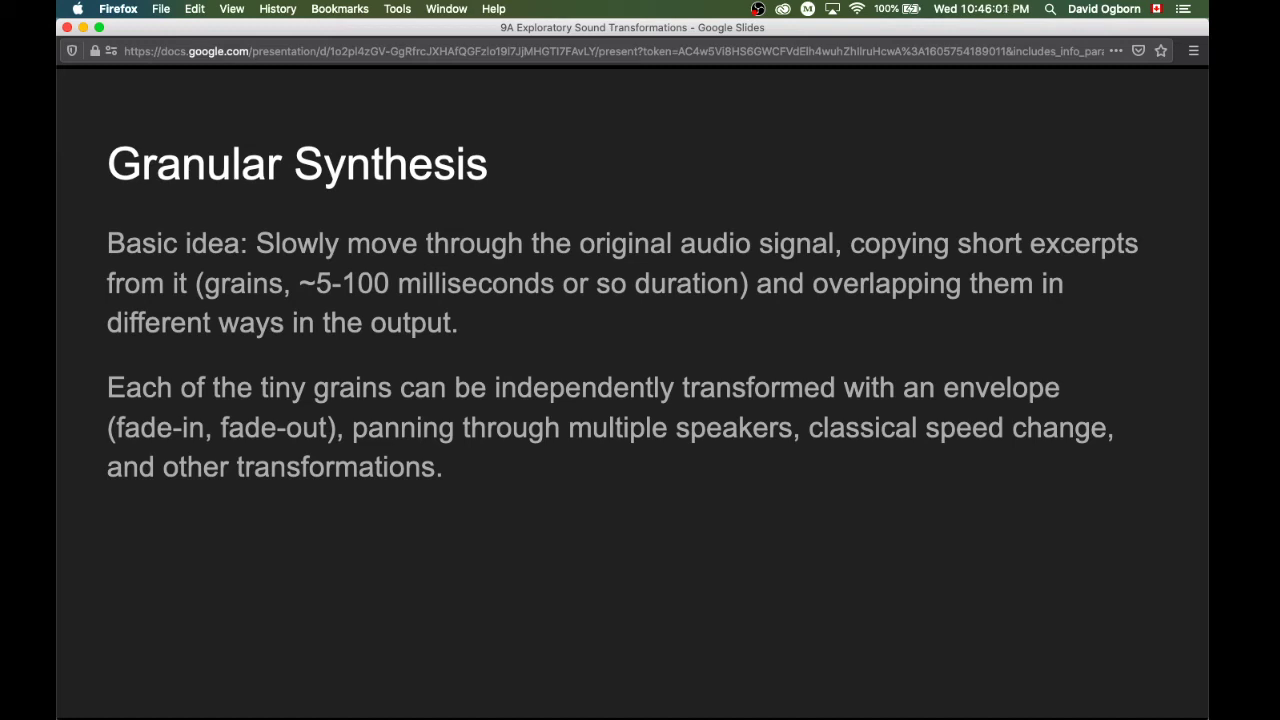
{"action": "key", "text": "right"}
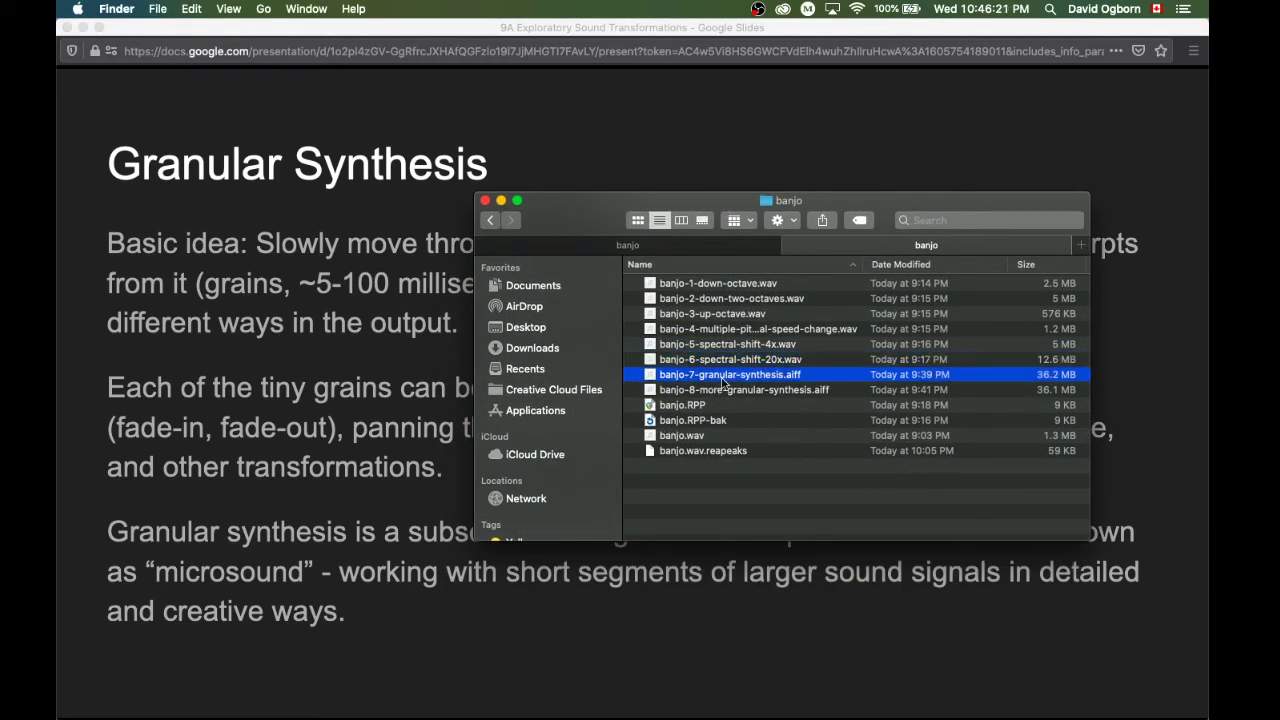
{"action": "mouse_move", "coordinate": [730, 407]}
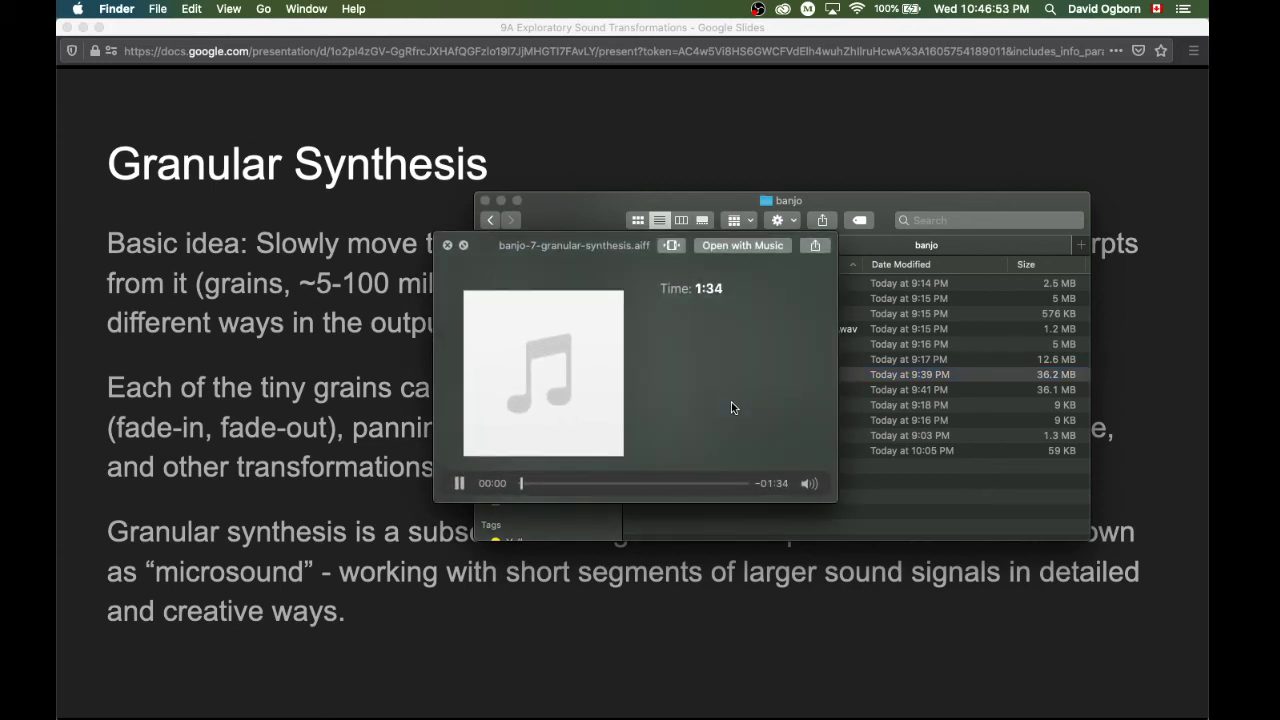
- Close the preview, select banjo-7-granular-synthesis.aiff, then banjo-8-more-granular-synthesis.aiff
{"action": "left_click", "coordinate": [459, 483]}
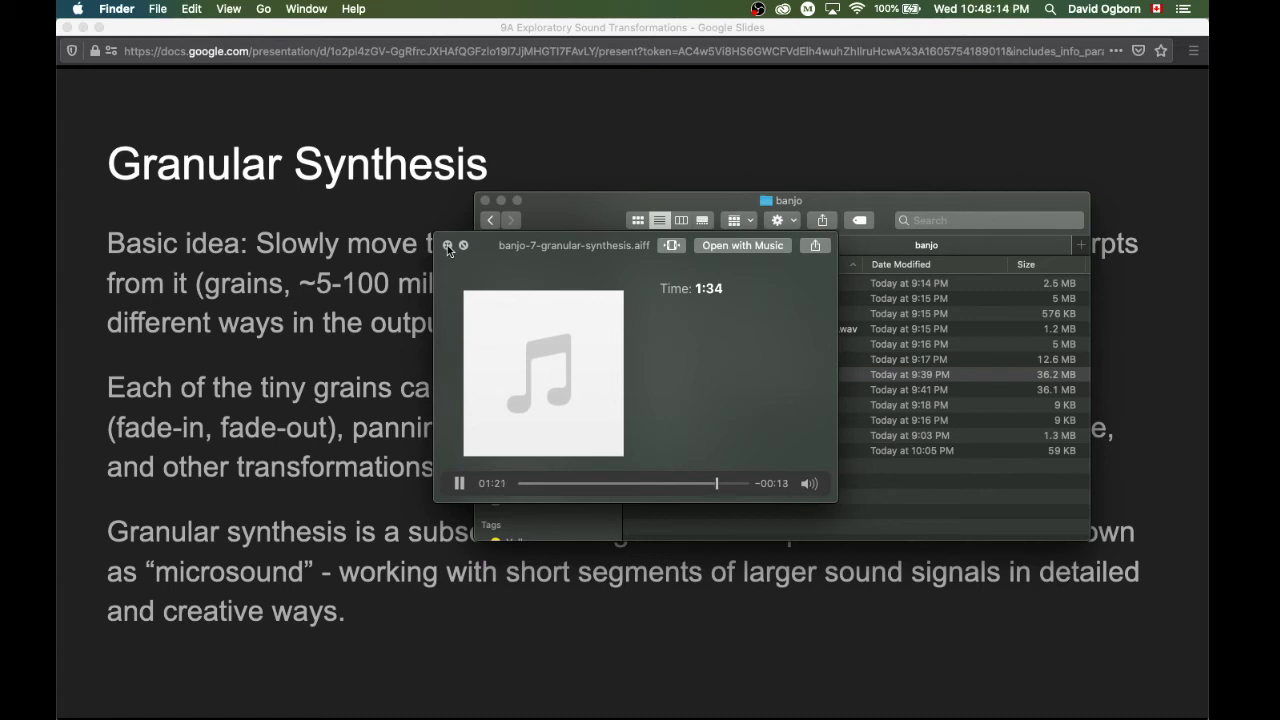
{"action": "left_click", "coordinate": [448, 246]}
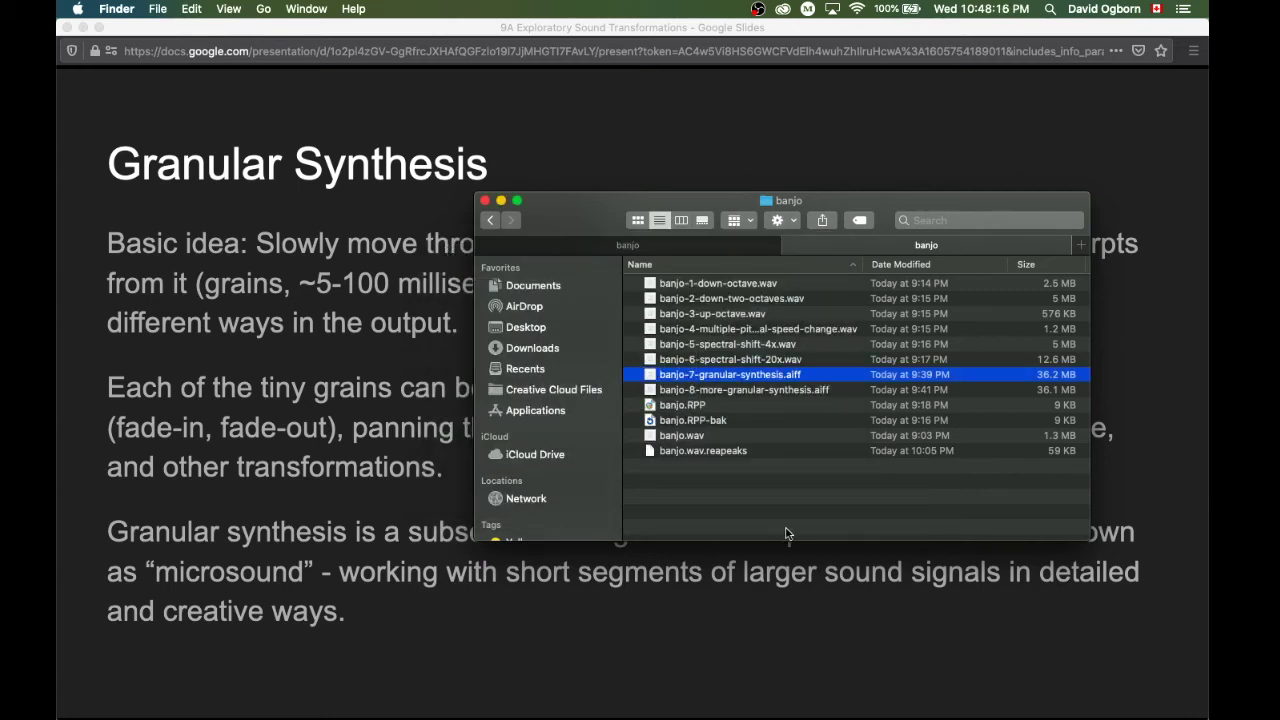
{"action": "mouse_move", "coordinate": [768, 423]}
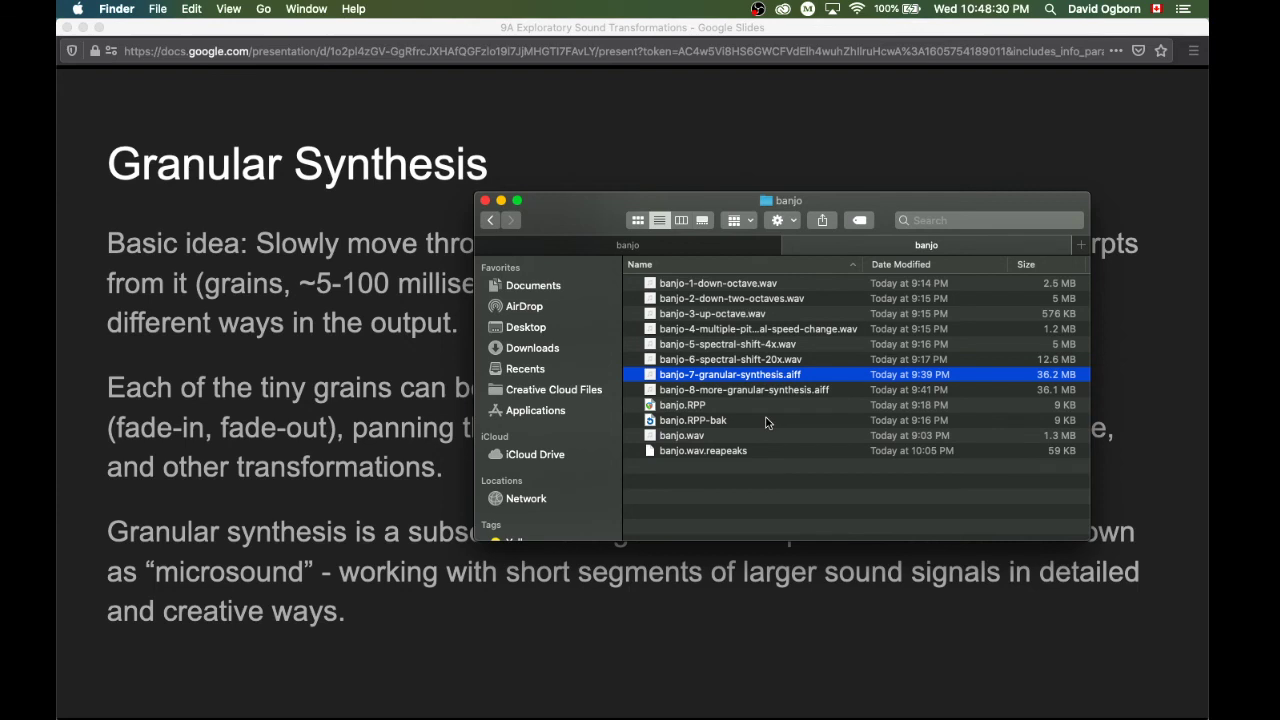
{"action": "left_click", "coordinate": [745, 389]}
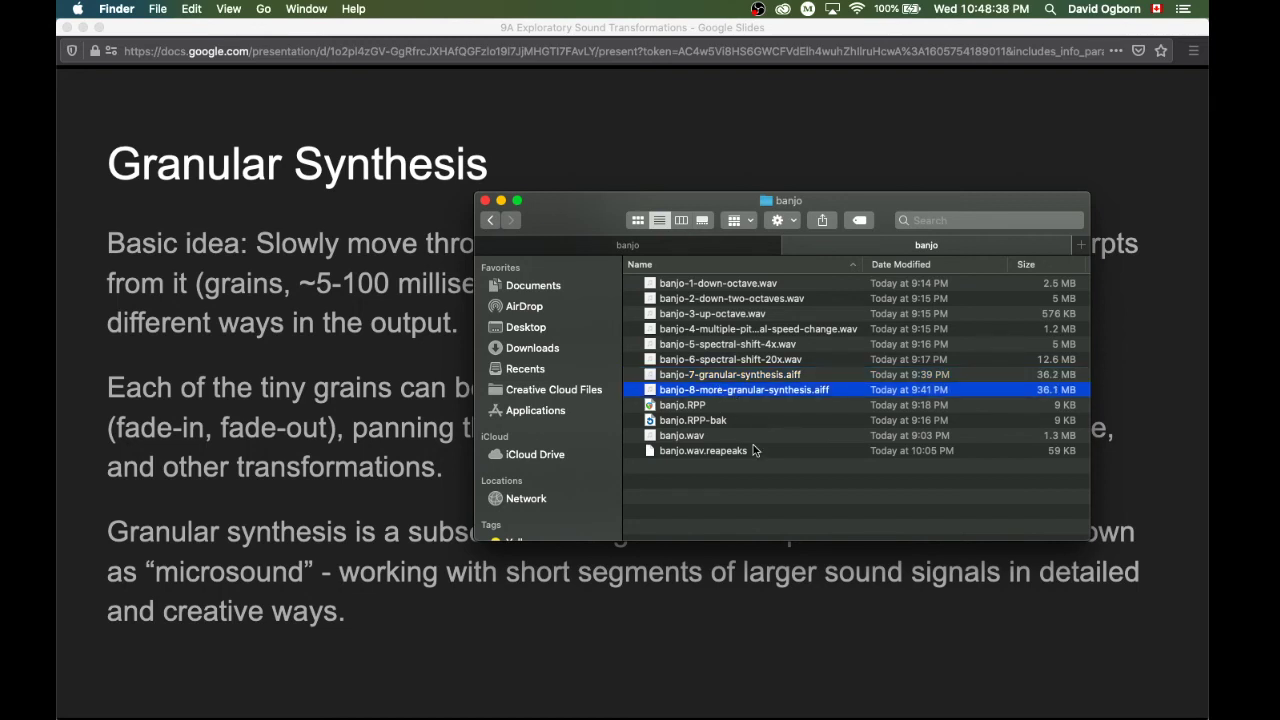
{"action": "key", "text": "space"}
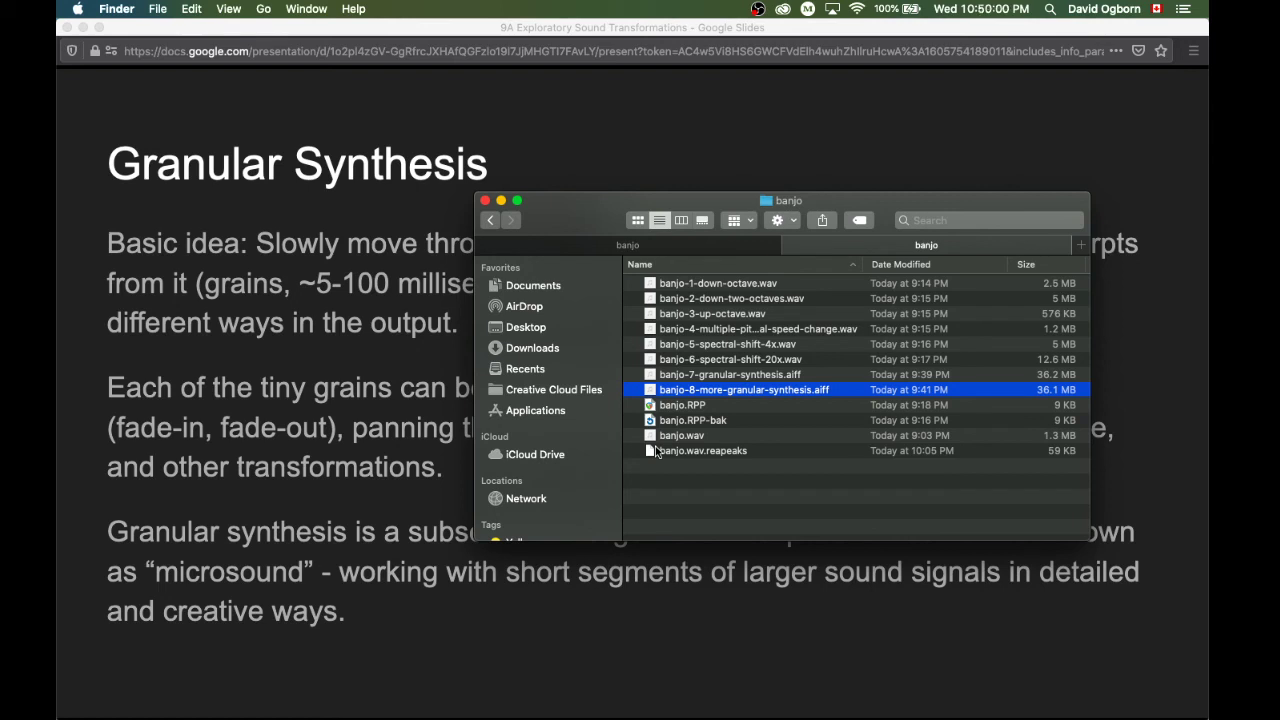
- Select the original banjo.wav recording in the banjo folder
{"action": "left_click", "coordinate": [681, 435]}
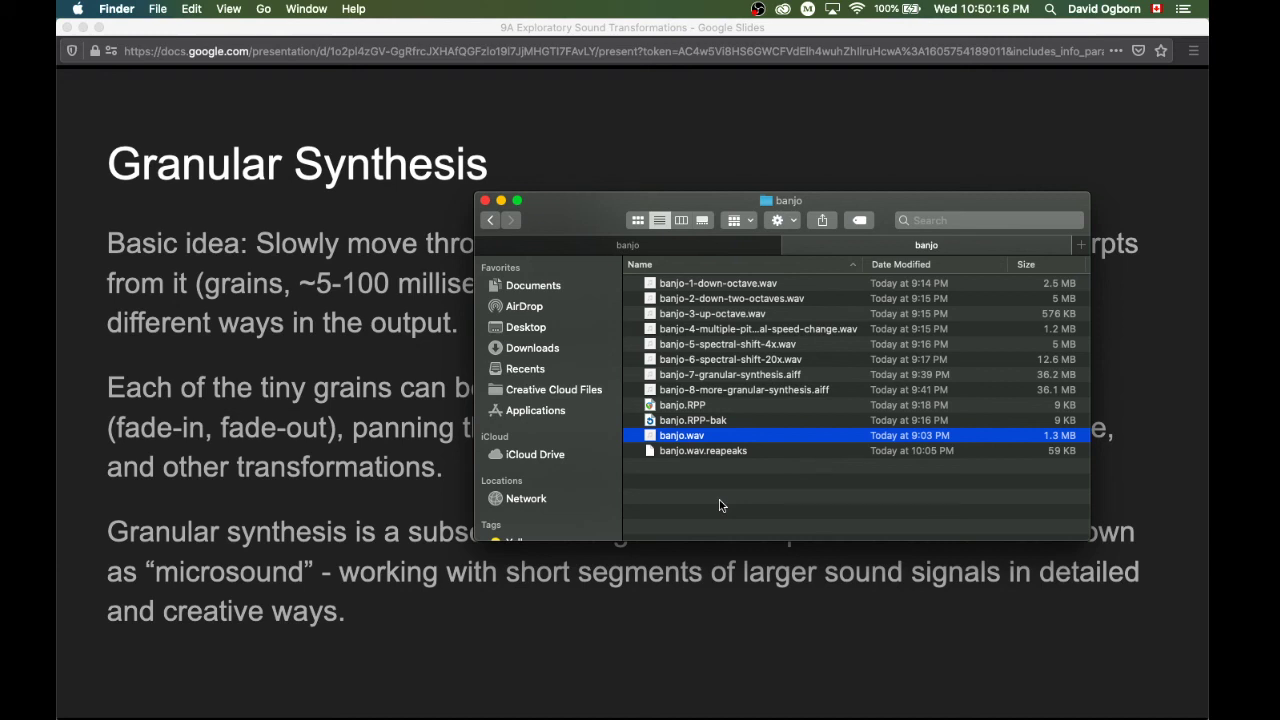
{"action": "mouse_move", "coordinate": [278, 468]}
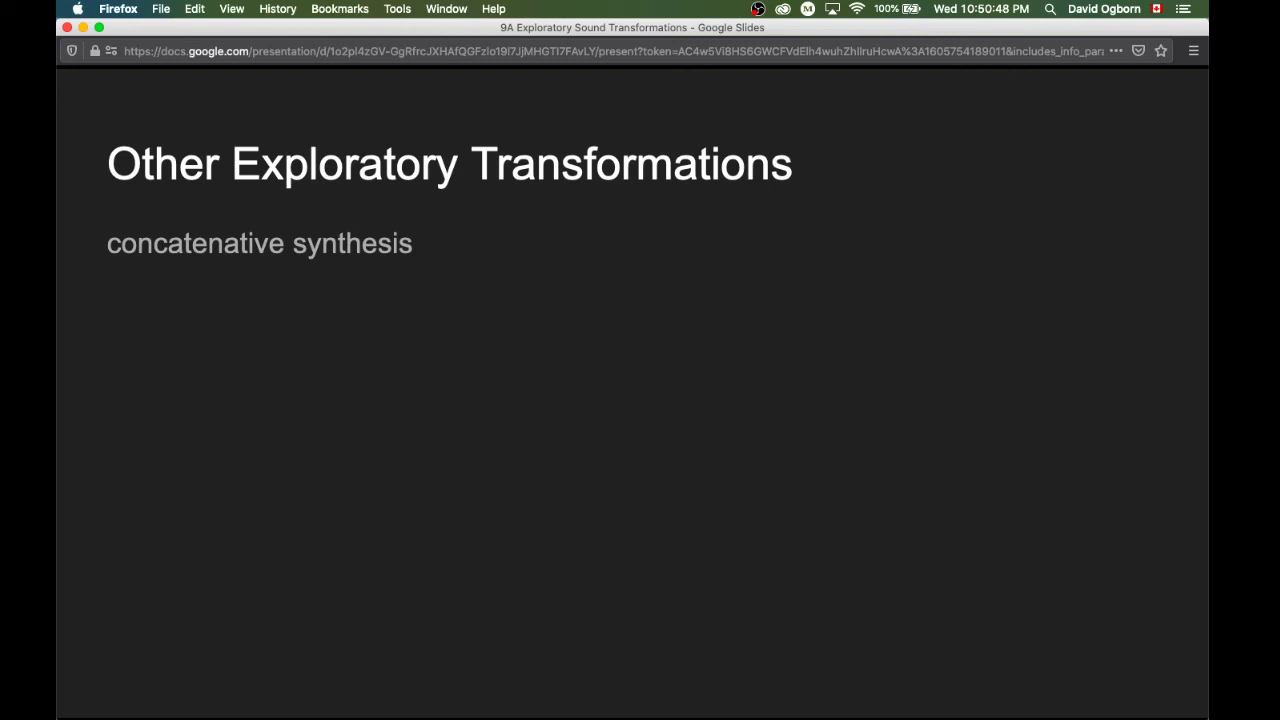
- Reveal the subtractive synthesis point and the remaining transformation bullets
{"action": "key", "text": "right"}
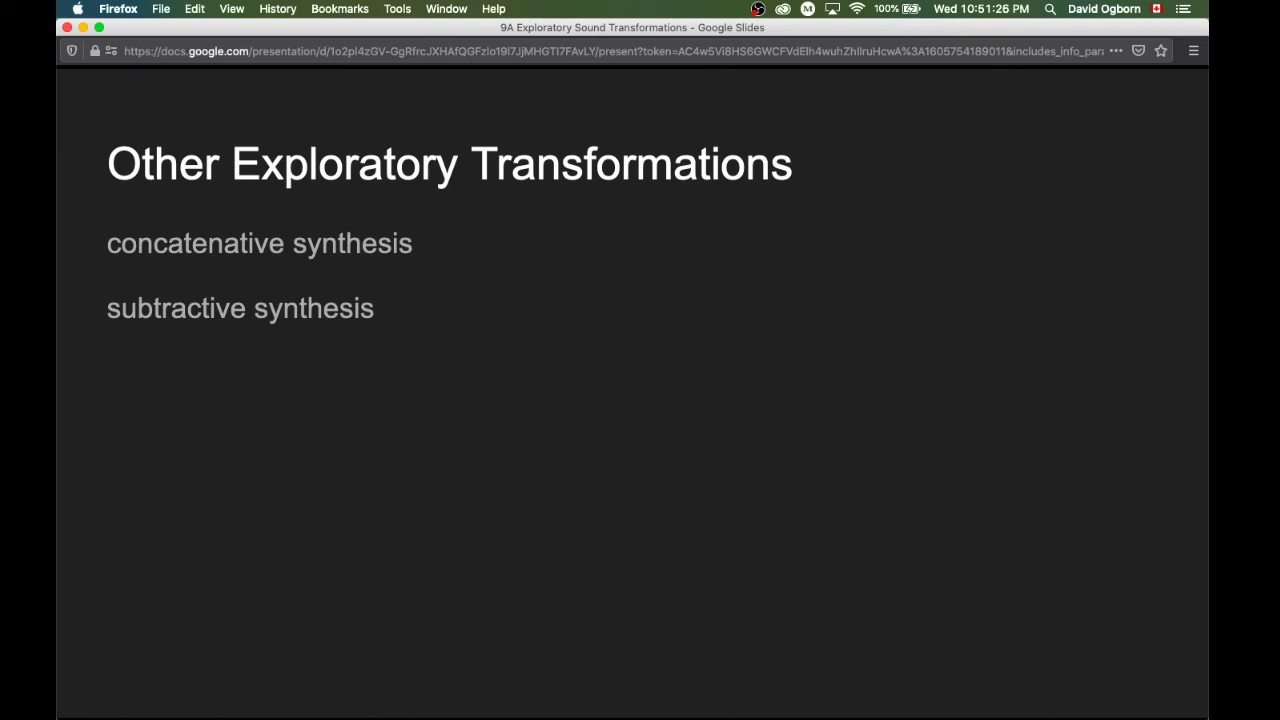
{"action": "key", "text": "right"}
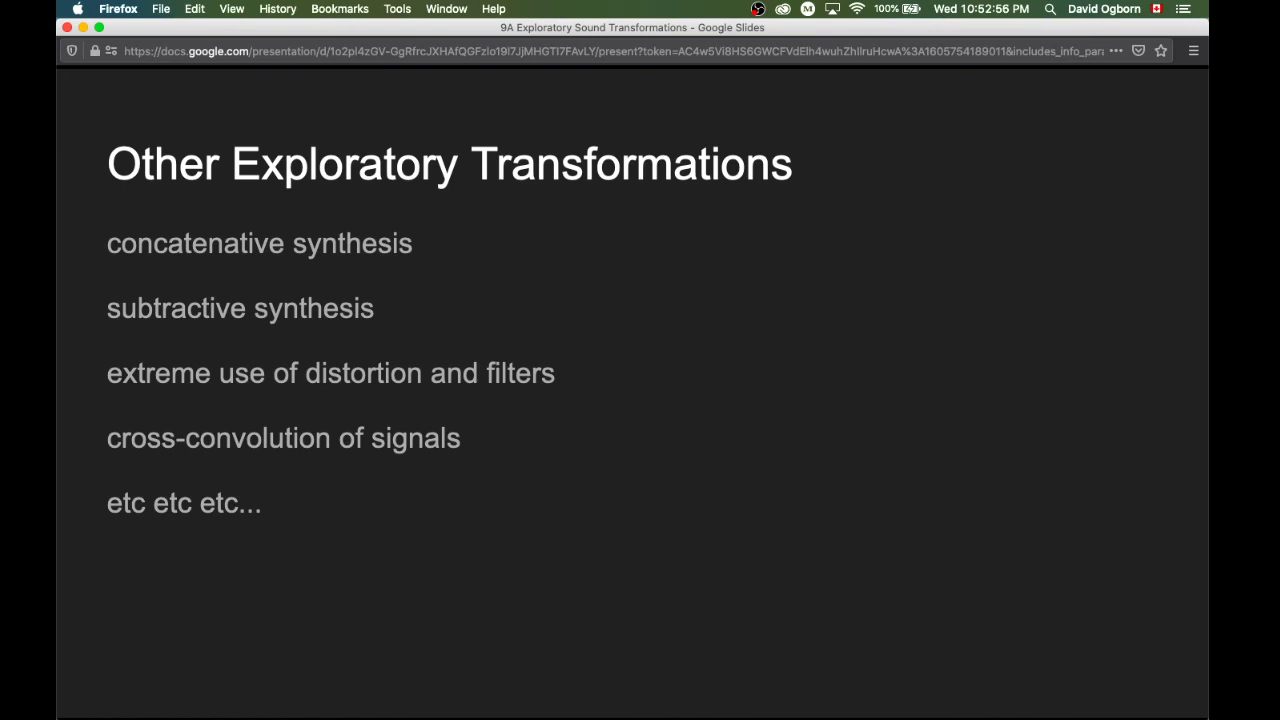
- Advance to the Summary slide and reveal the Classical Speed Change point
{"action": "key", "text": "right"}
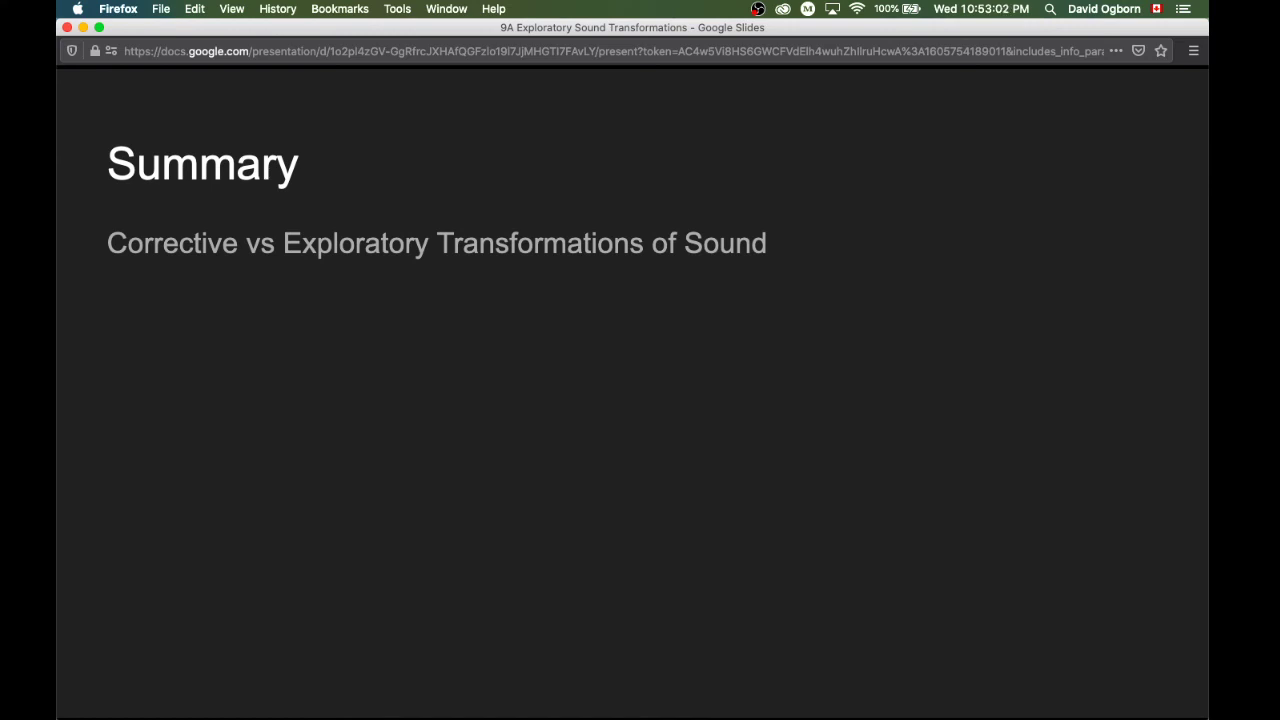
{"action": "key", "text": "right"}
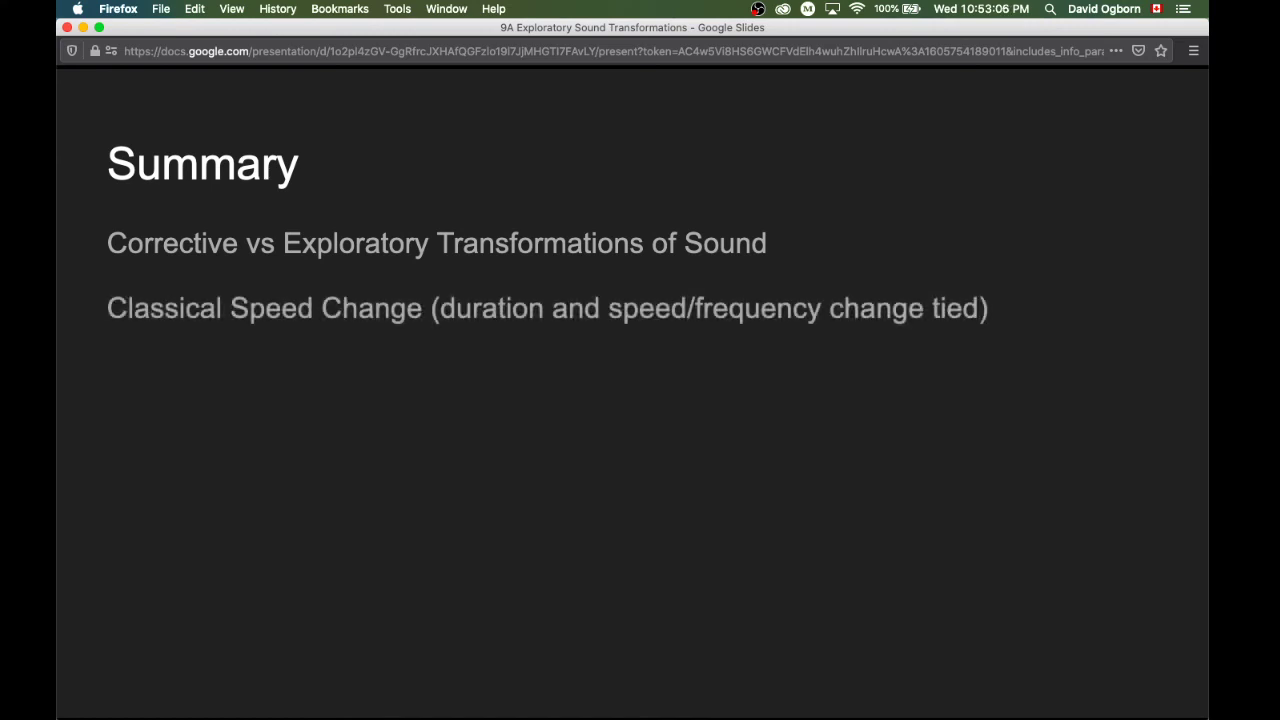